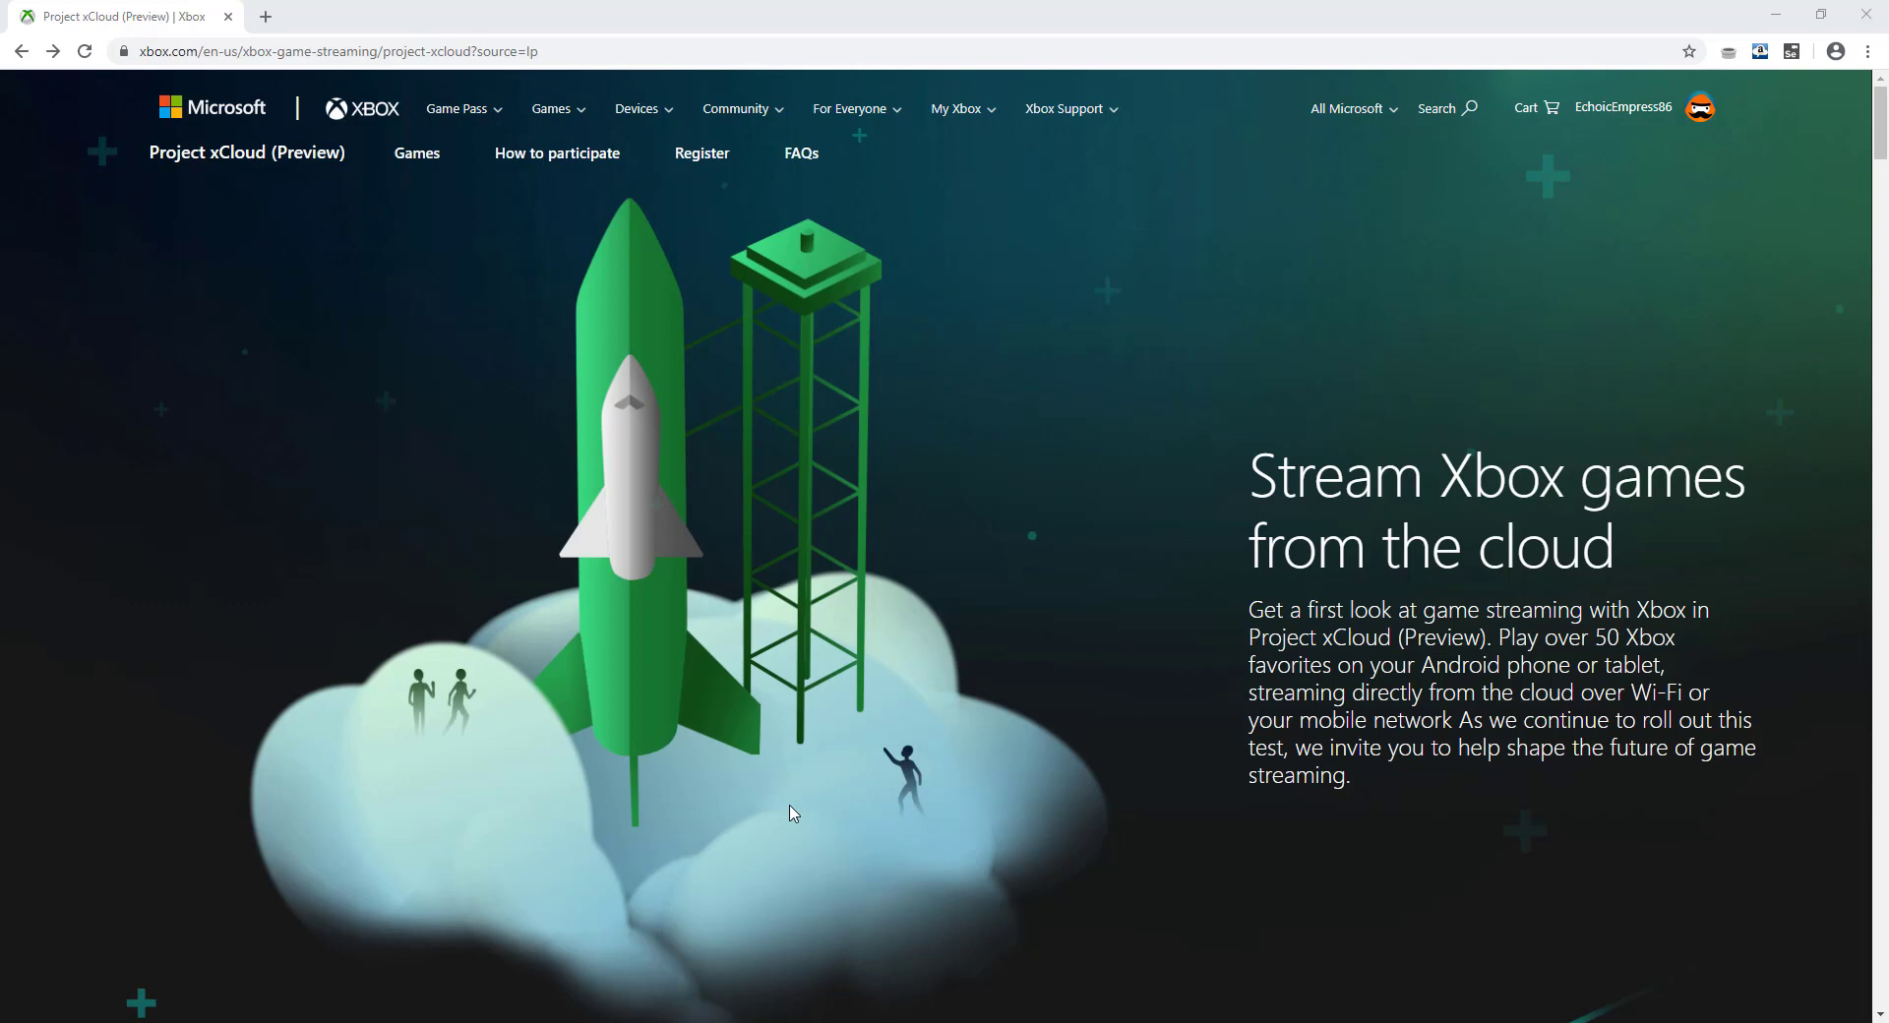
pyautogui.moveTo(139, 401)
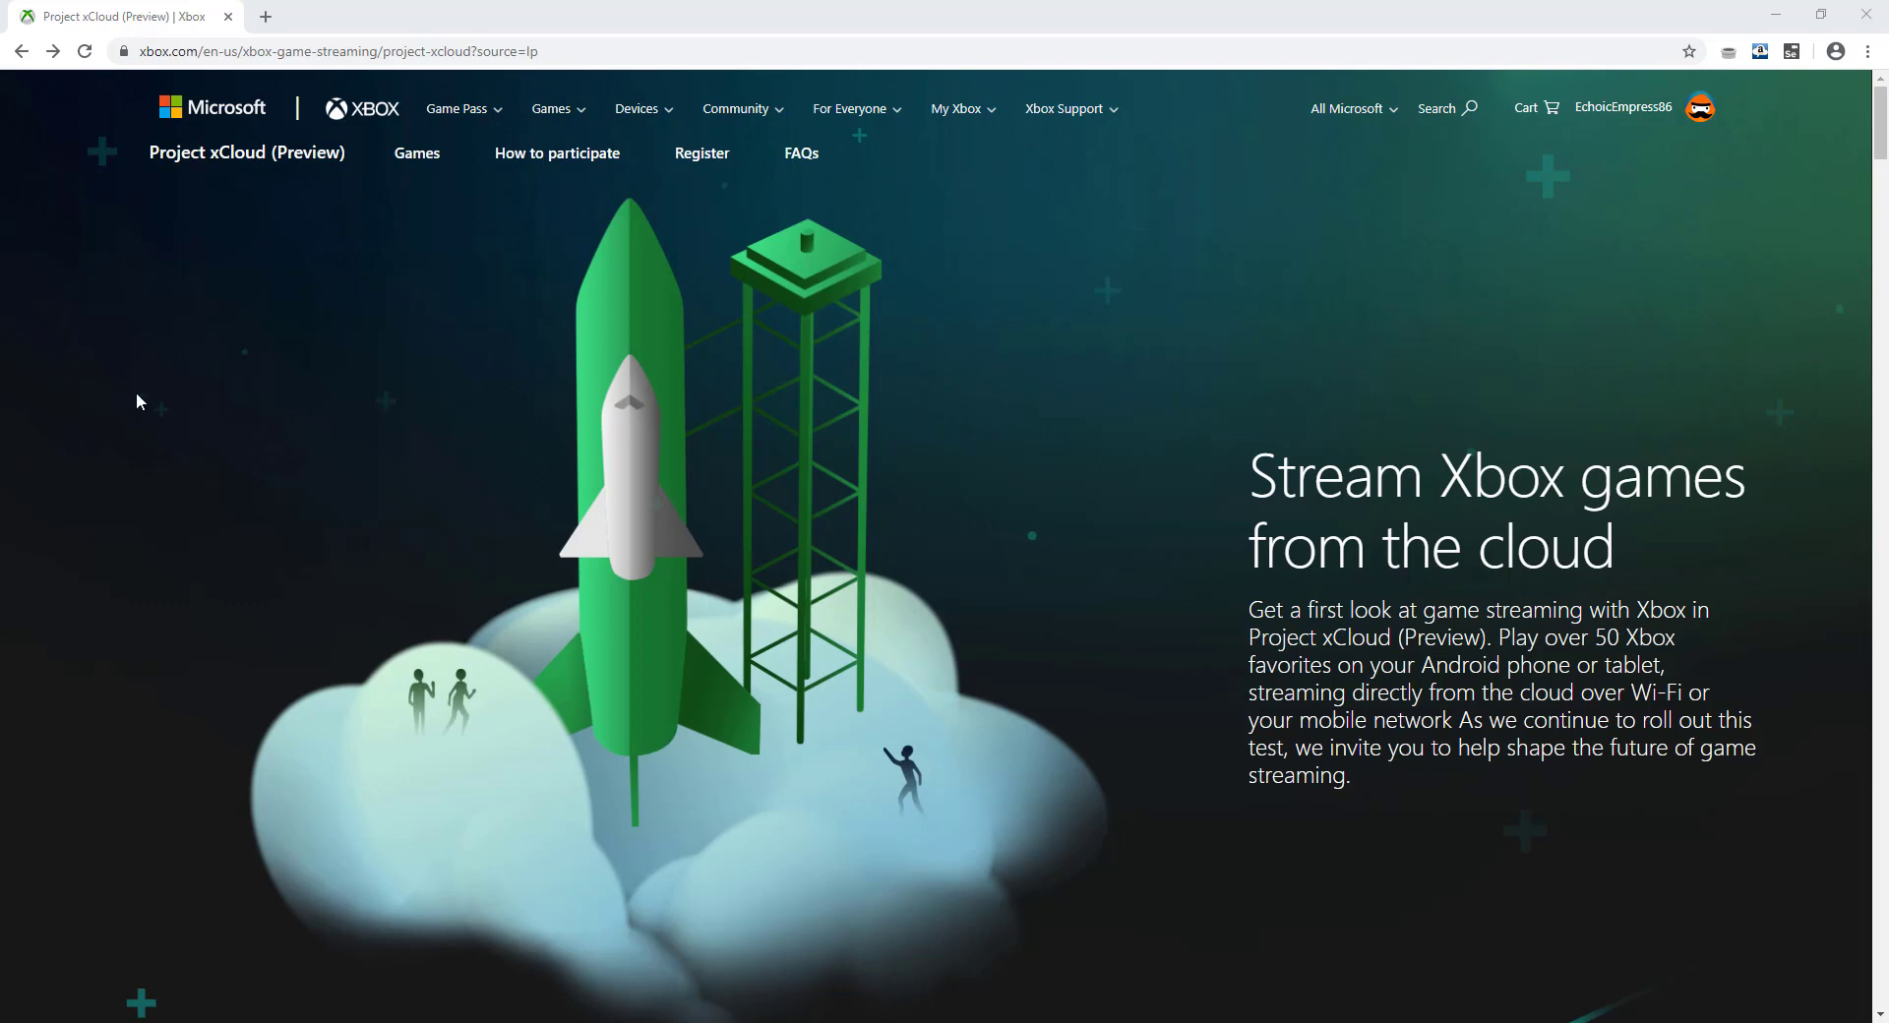
pyautogui.moveTo(588, 372)
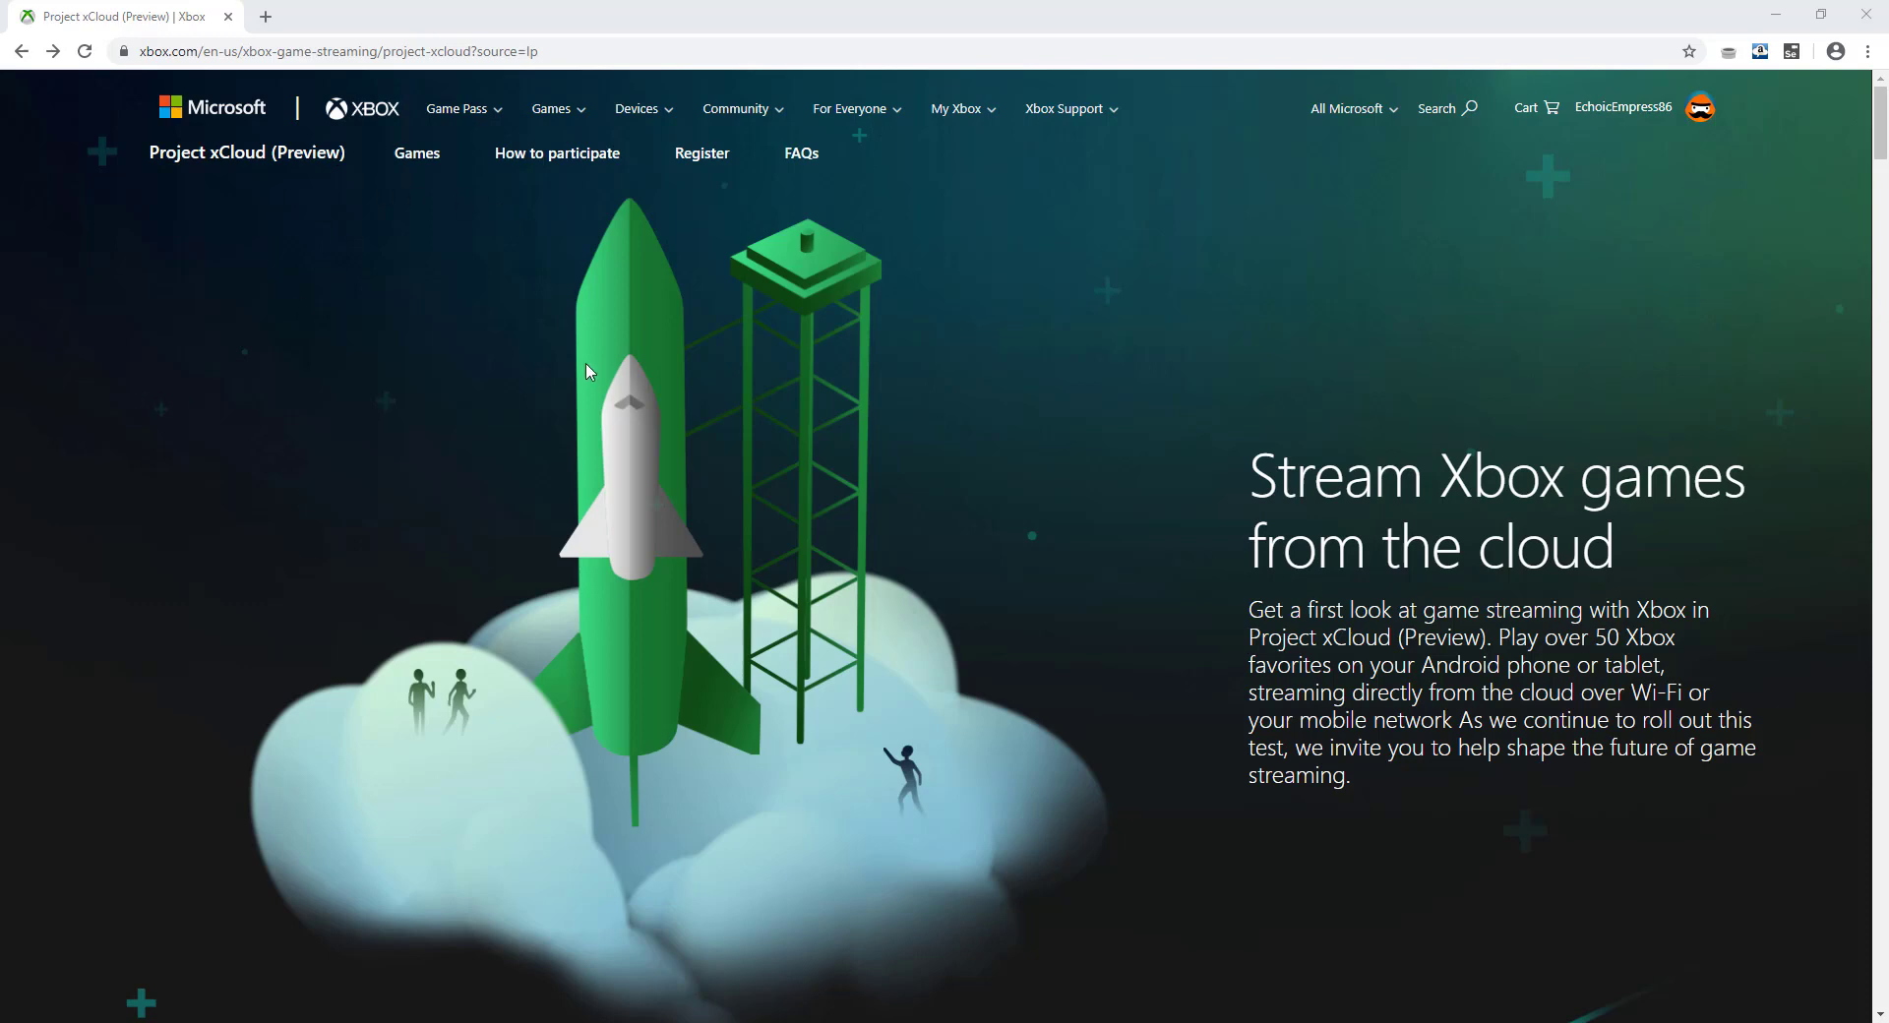
pyautogui.moveTo(590, 380)
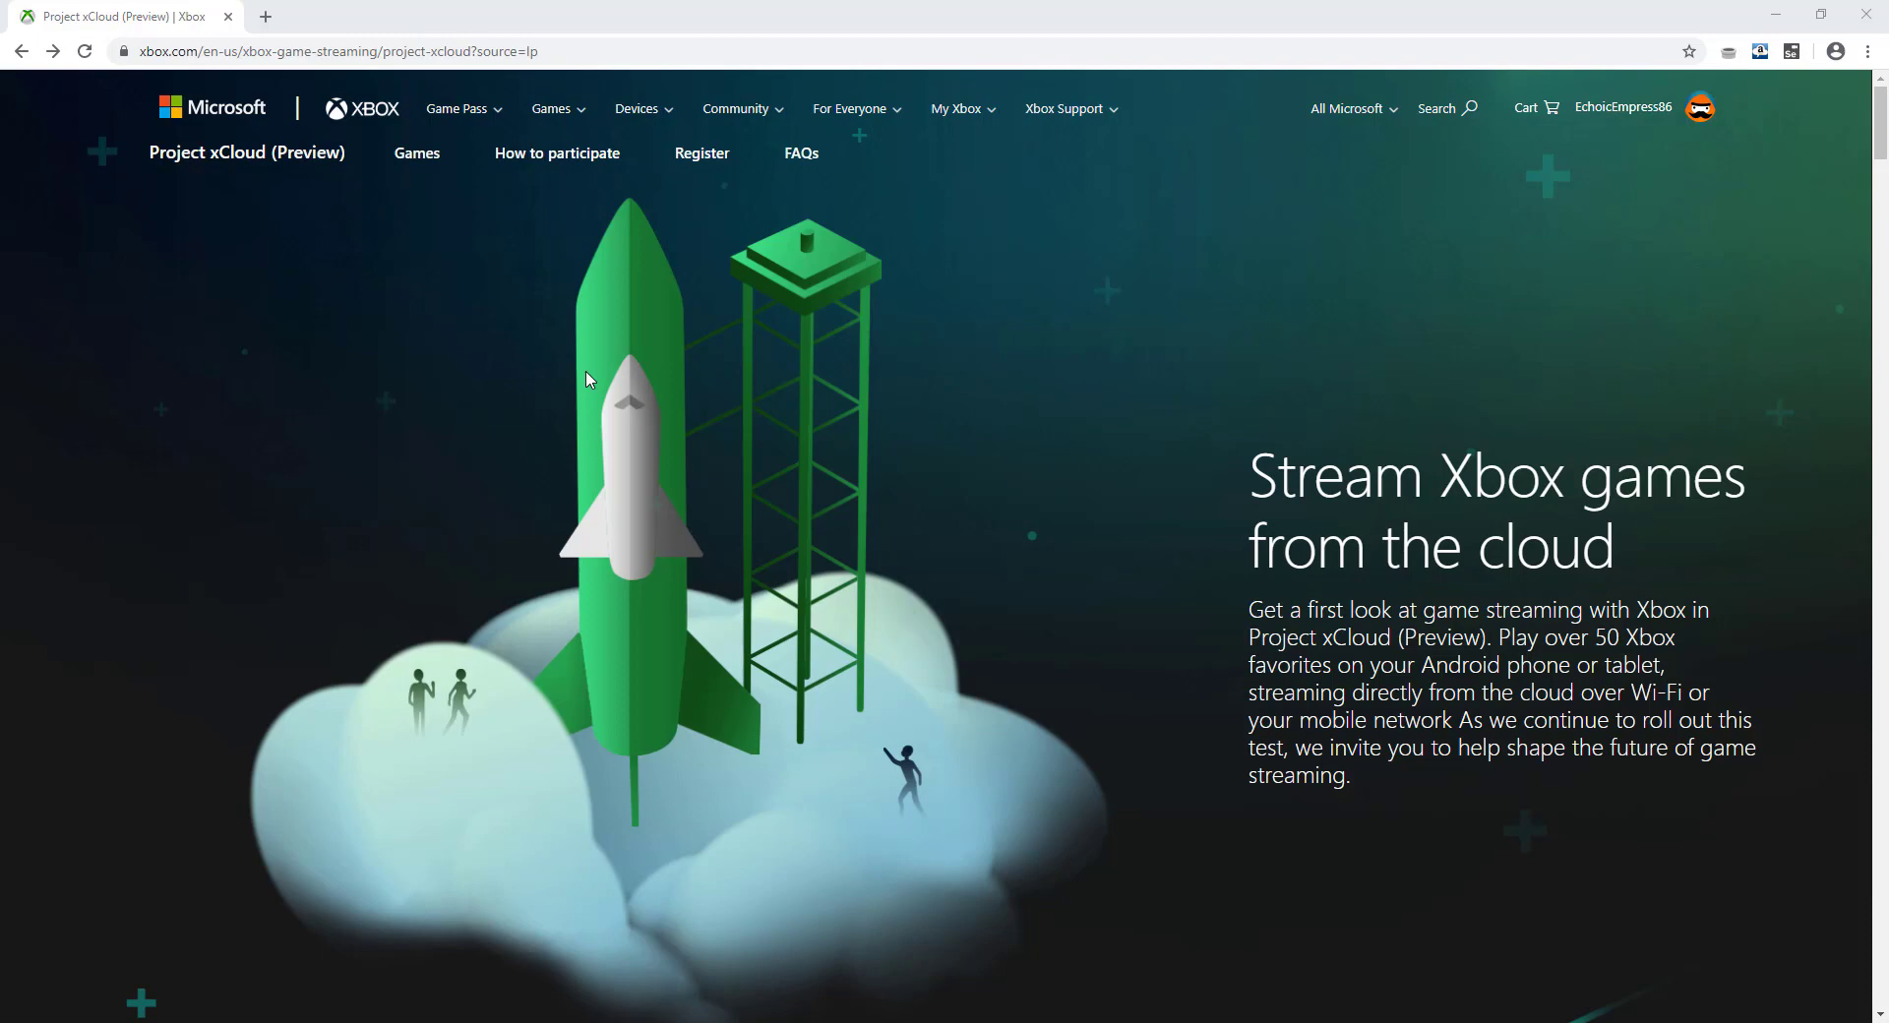
pyautogui.moveTo(452, 158)
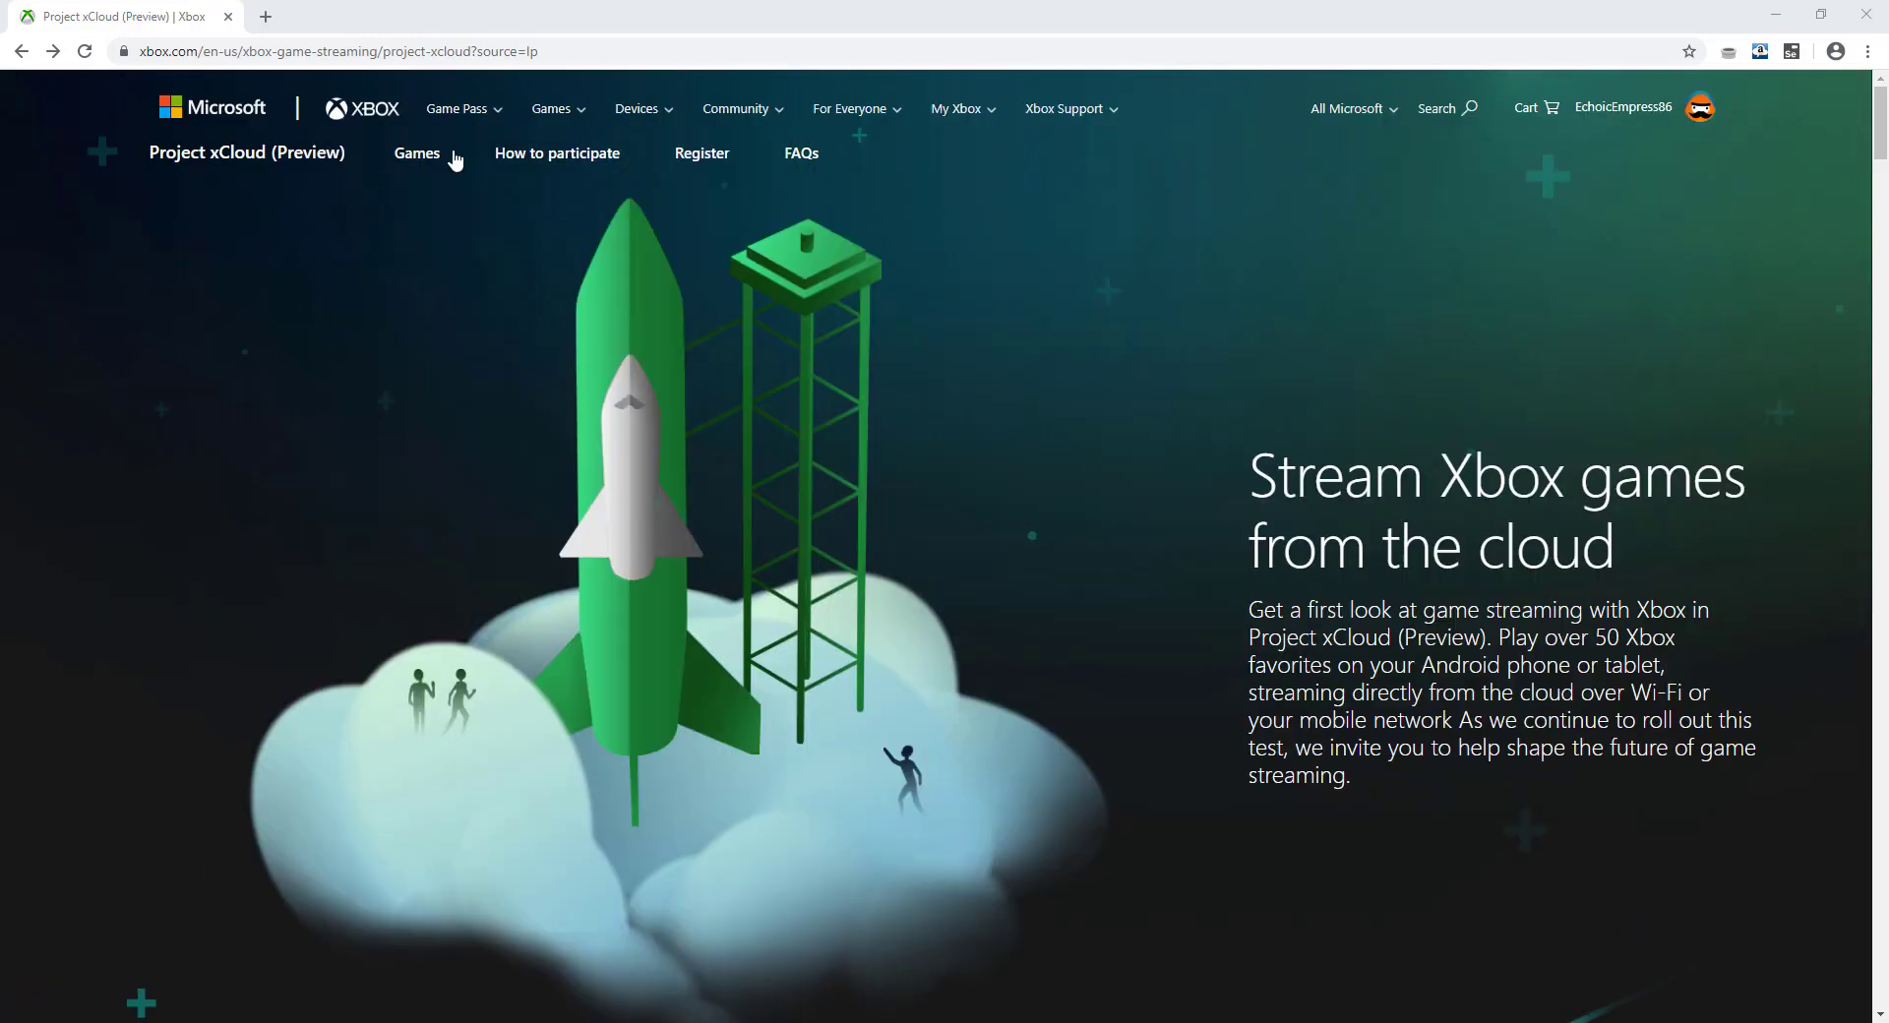
# Jump to How to participate, scroll to registration, and open the xCloud registration form
pyautogui.click(354, 51)
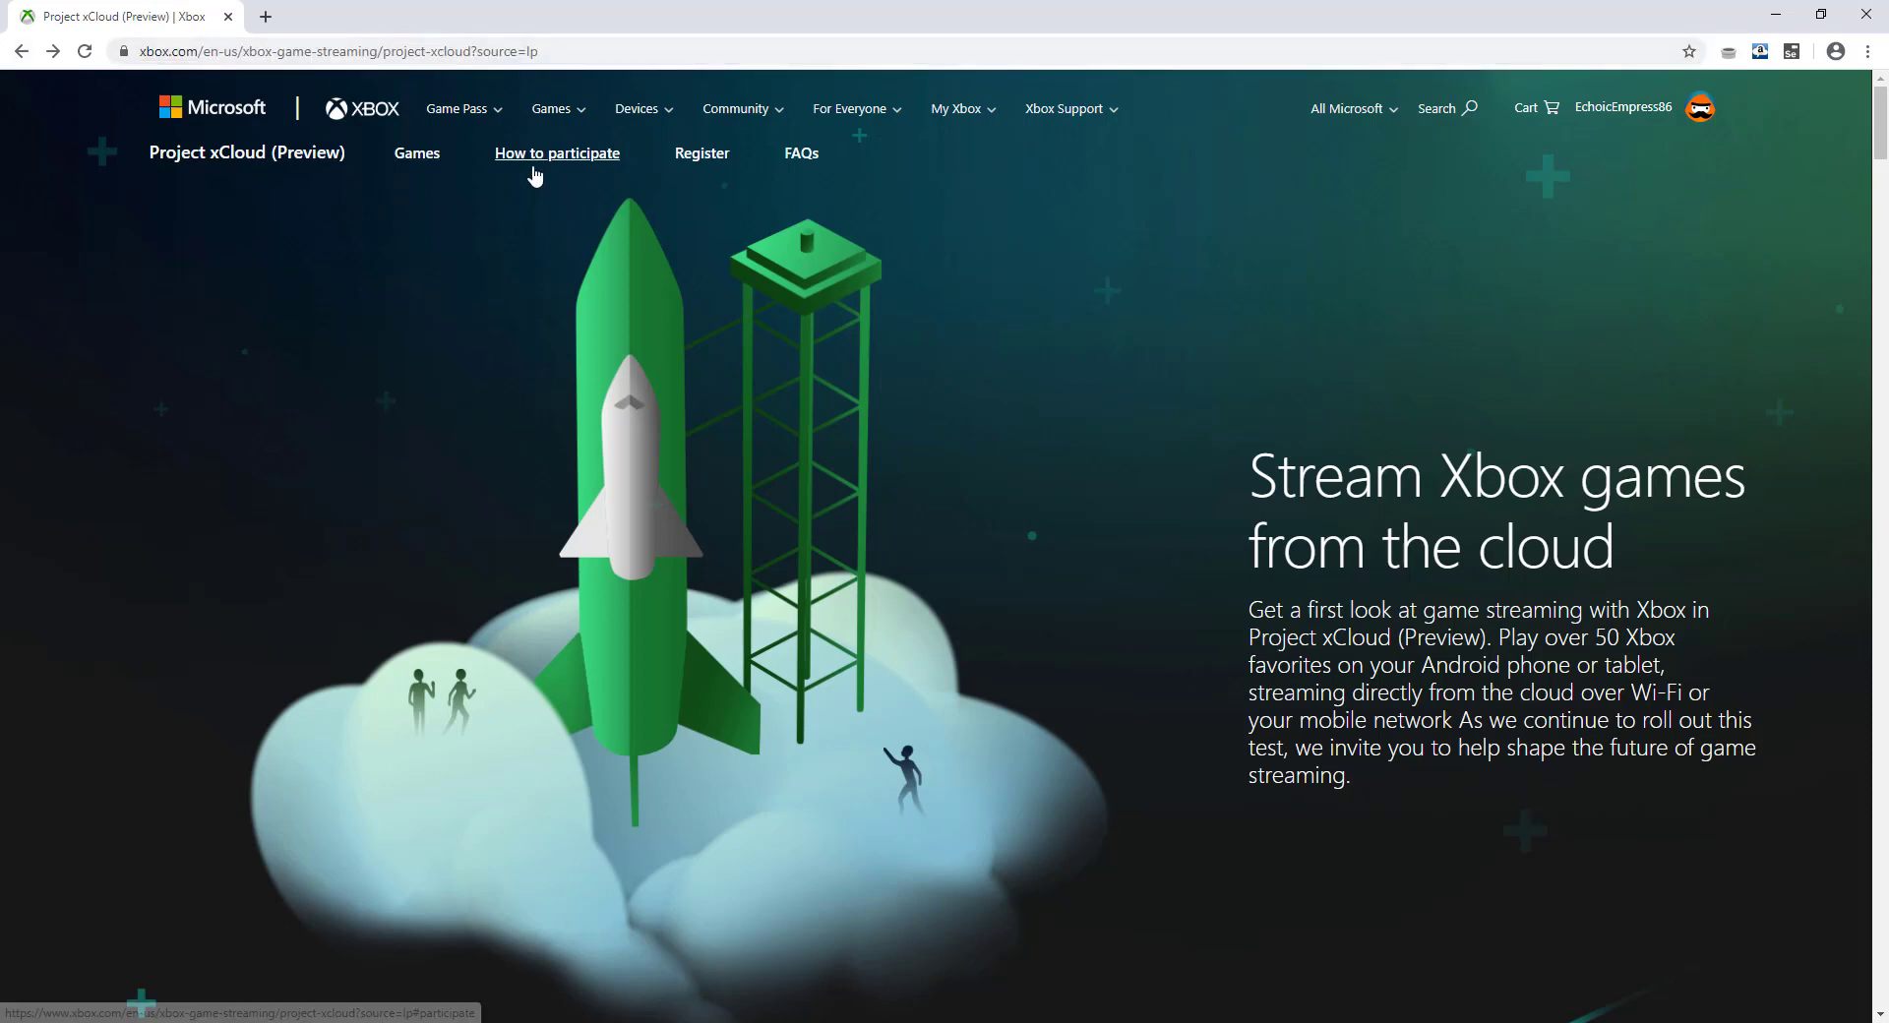
pyautogui.moveTo(559, 159)
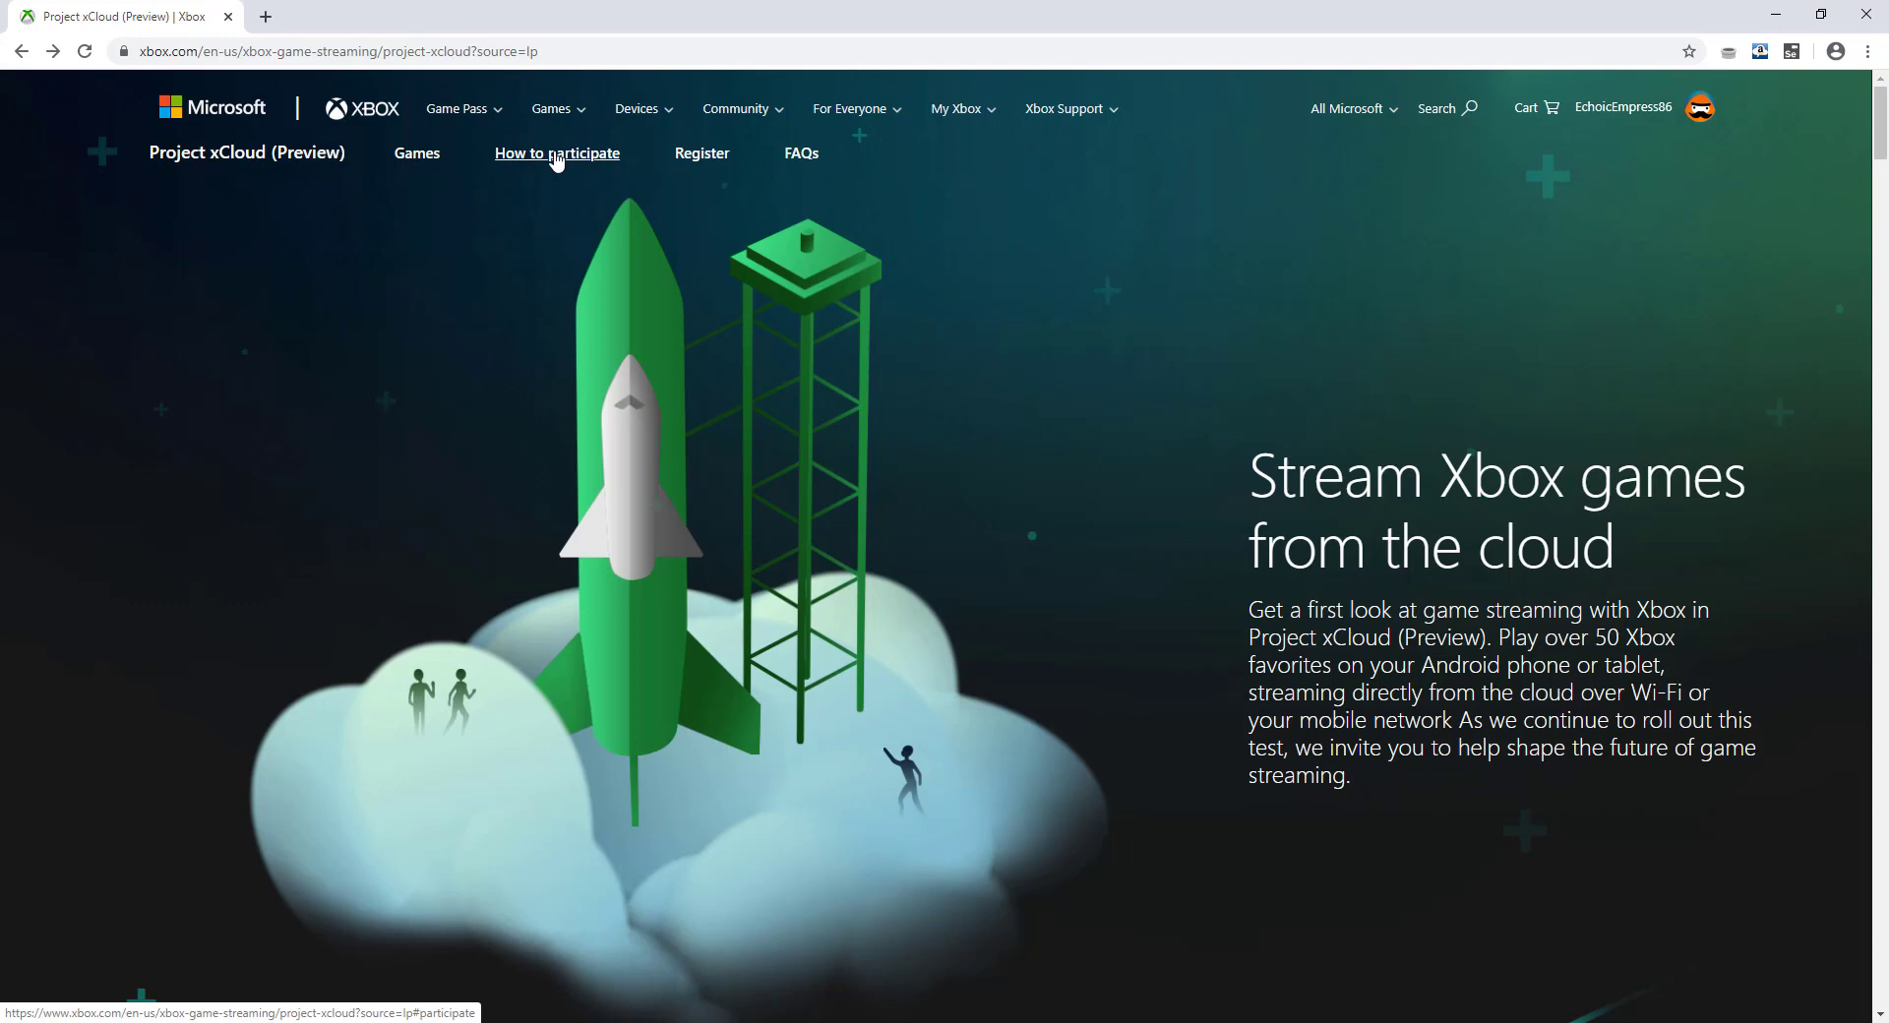
pyautogui.click(556, 152)
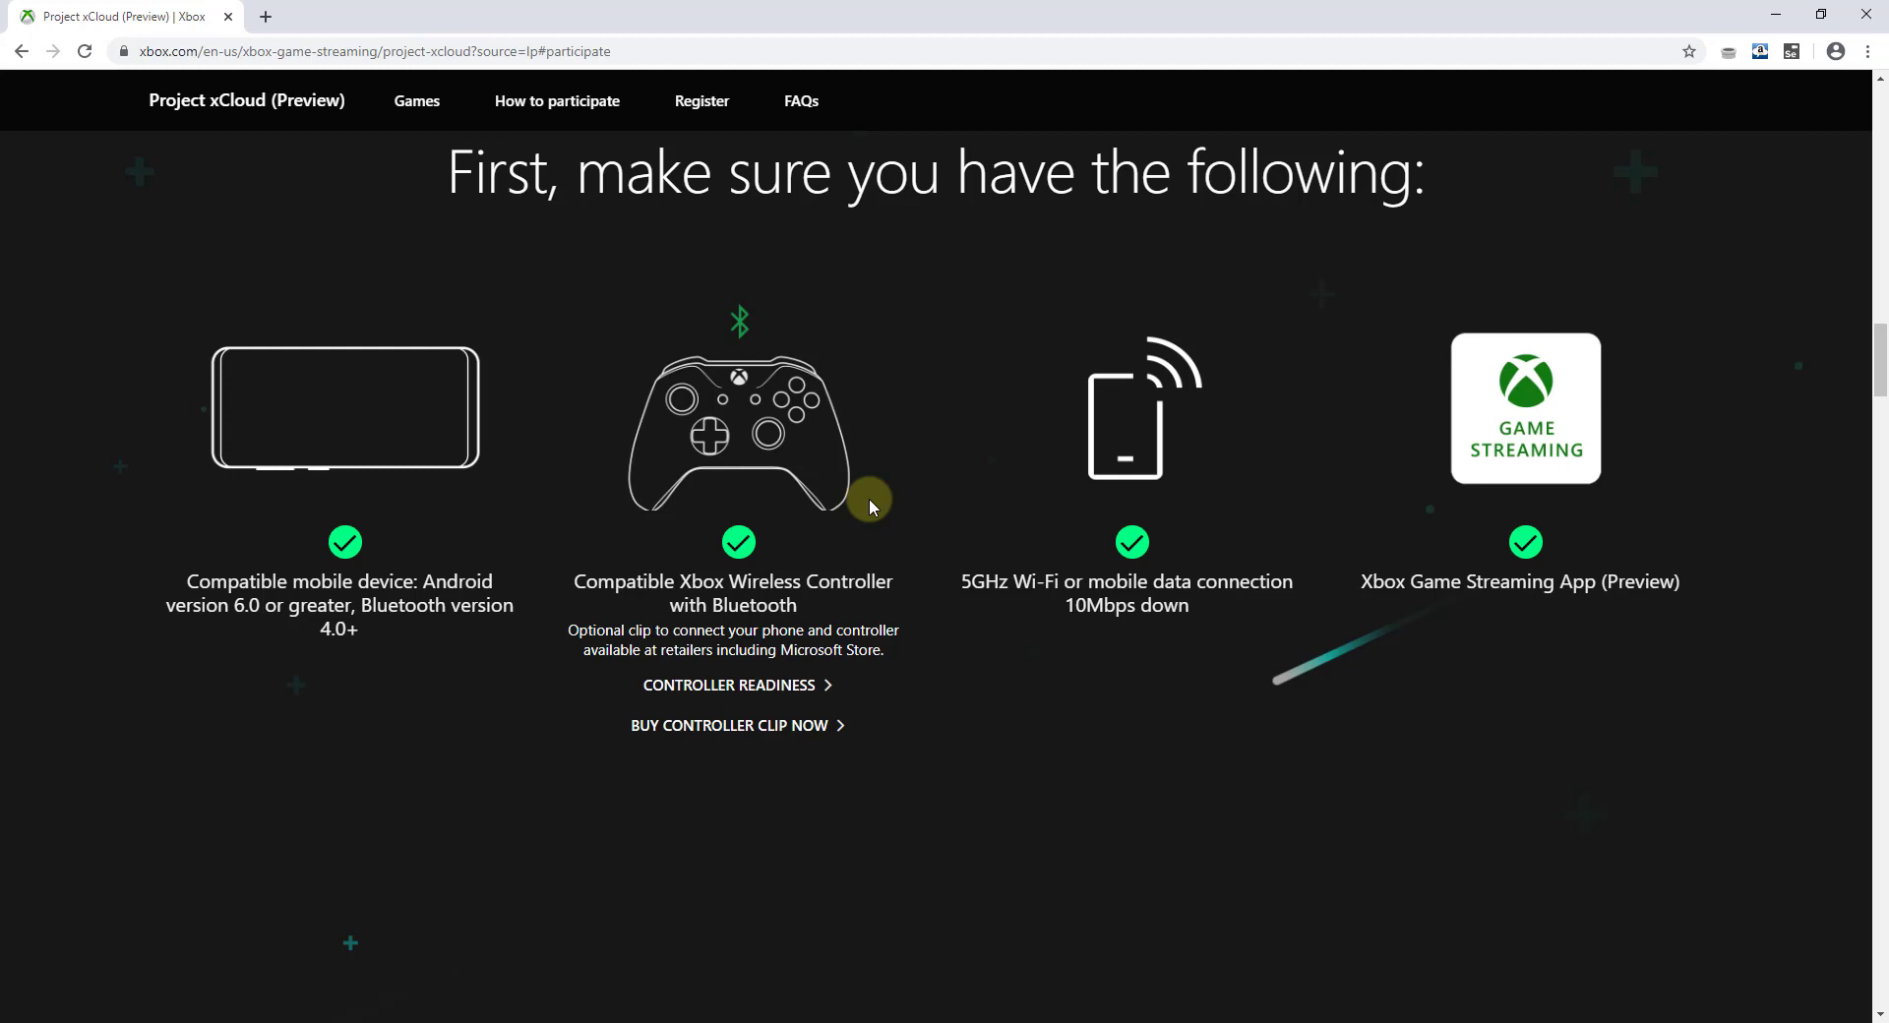
pyautogui.moveTo(1087, 548)
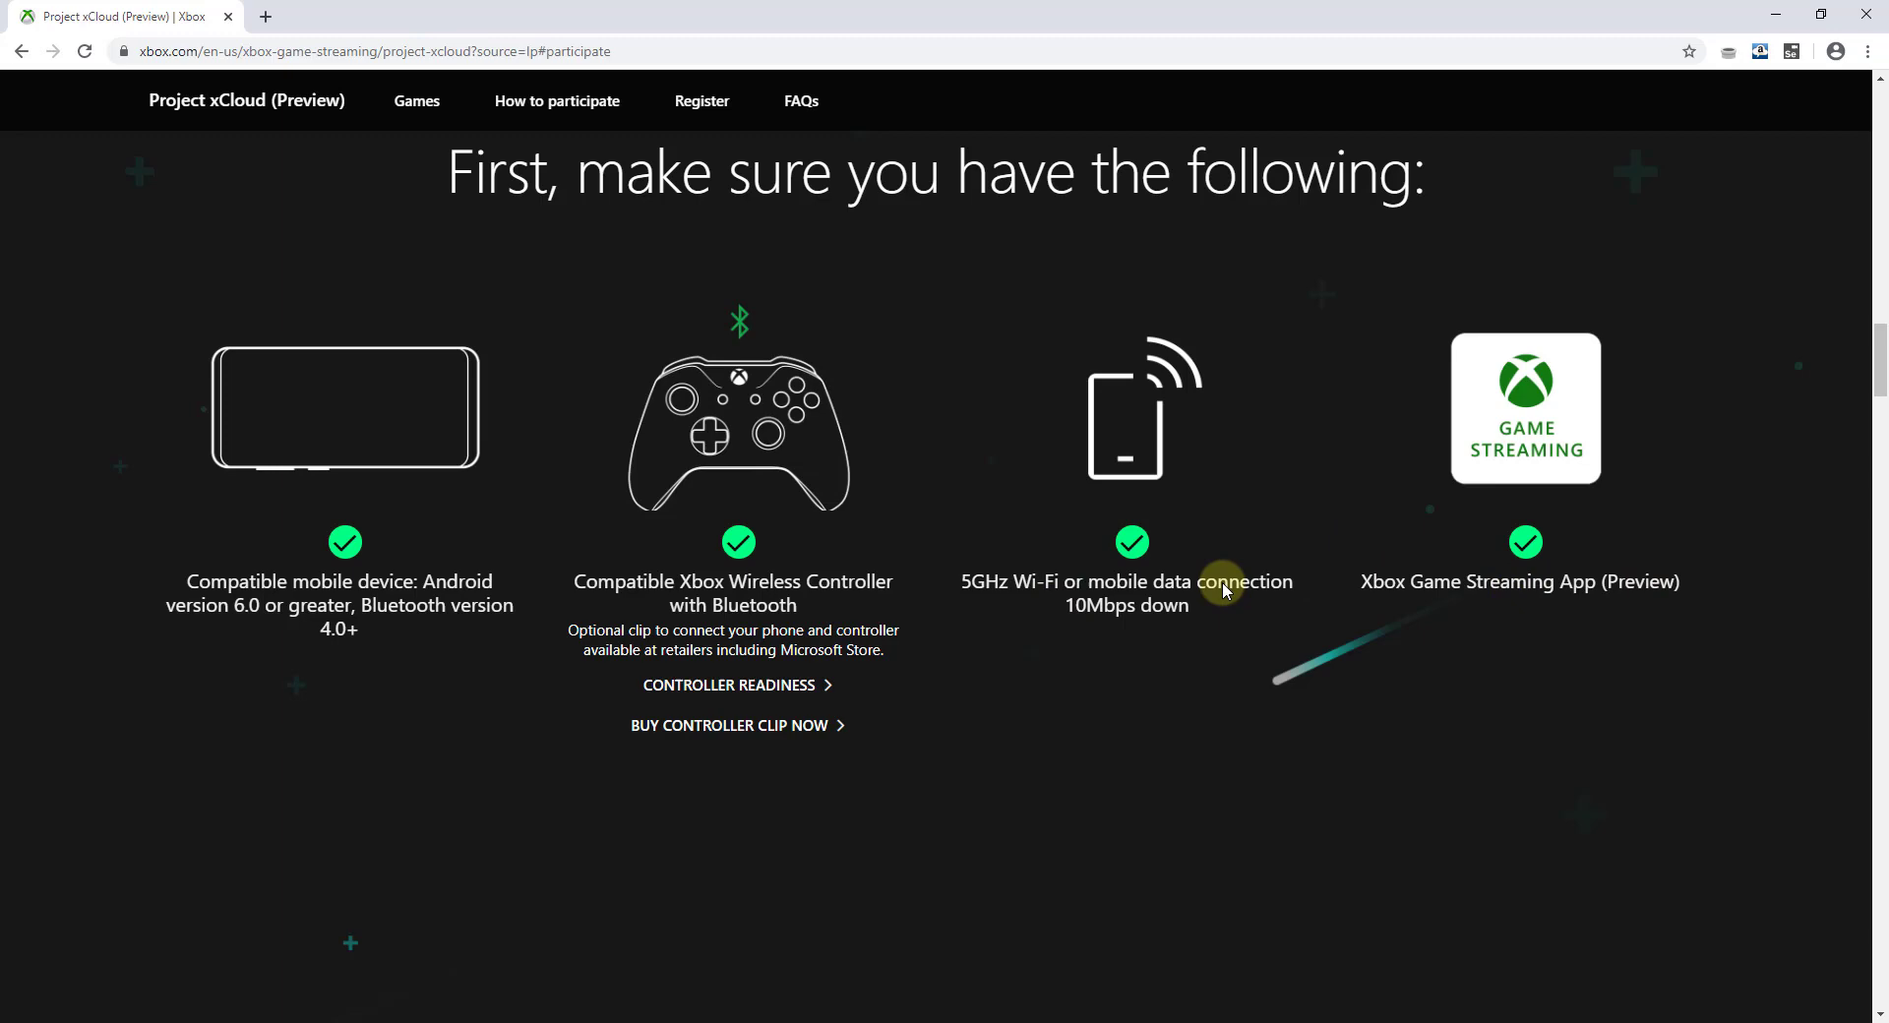
pyautogui.scroll(-3)
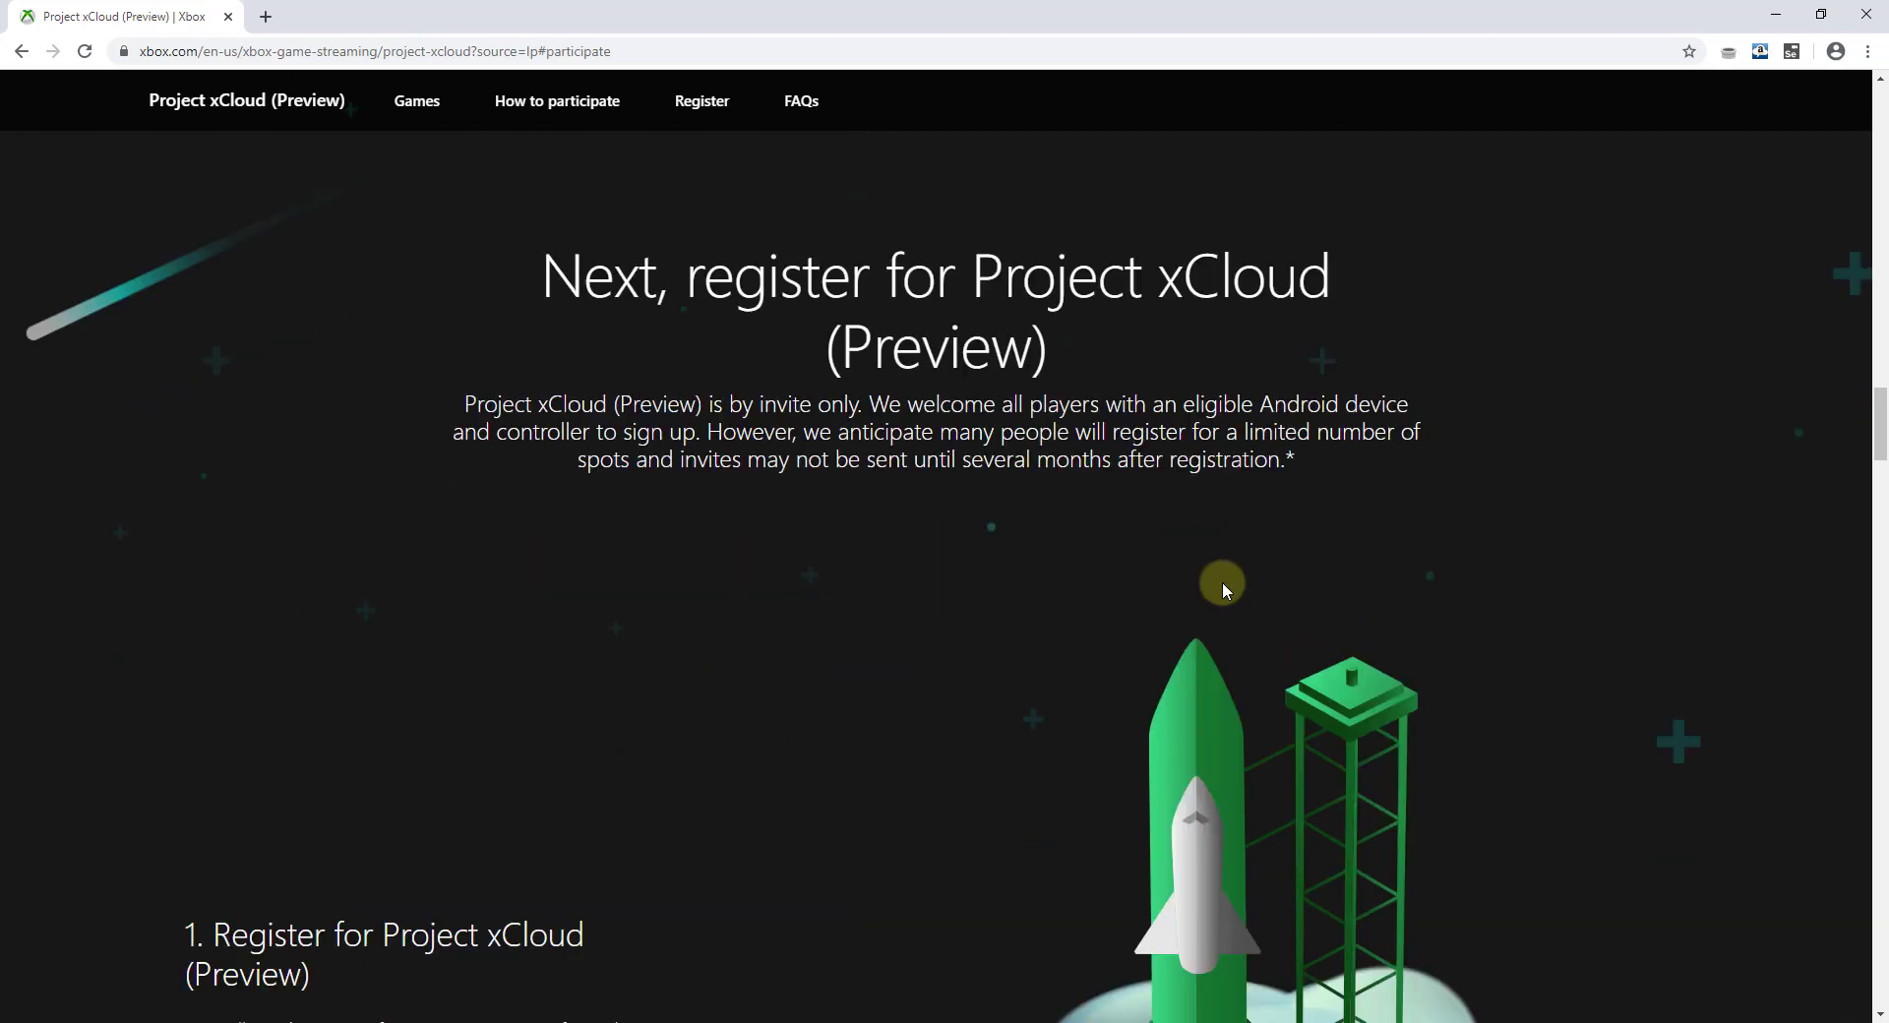
pyautogui.moveTo(1219, 325)
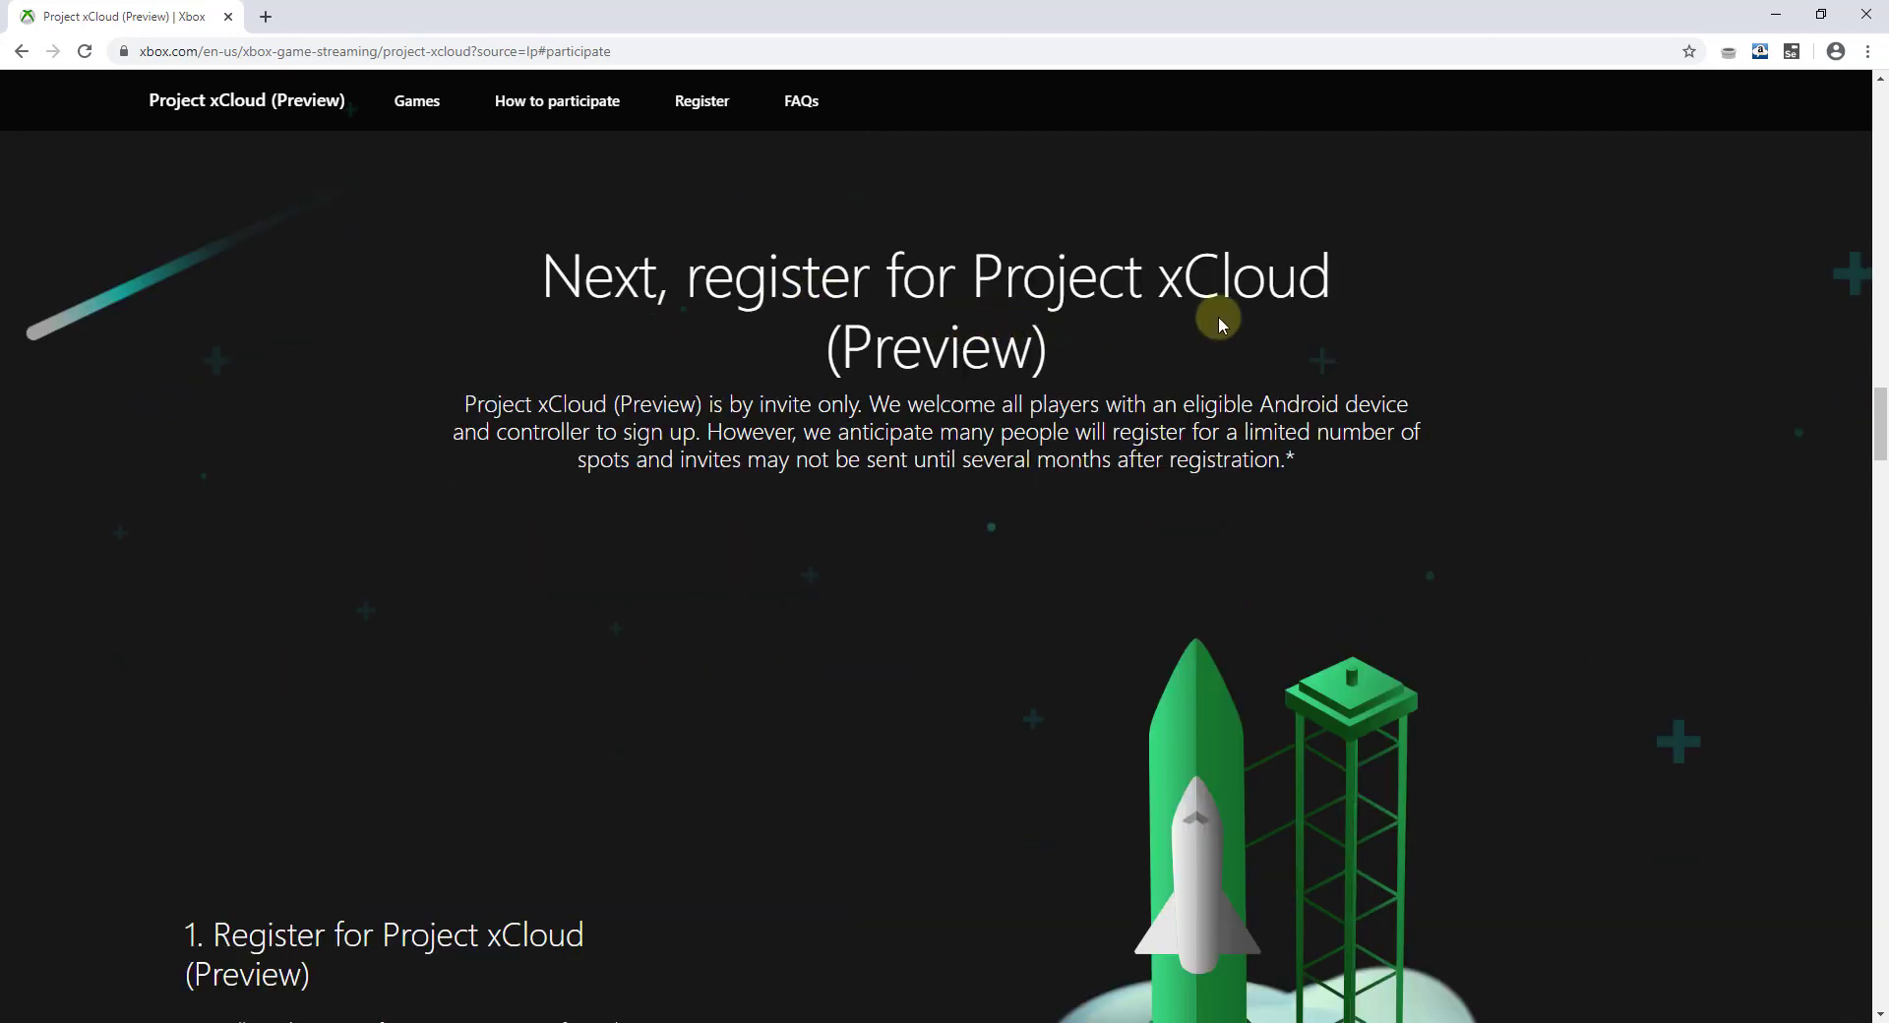
pyautogui.scroll(-3)
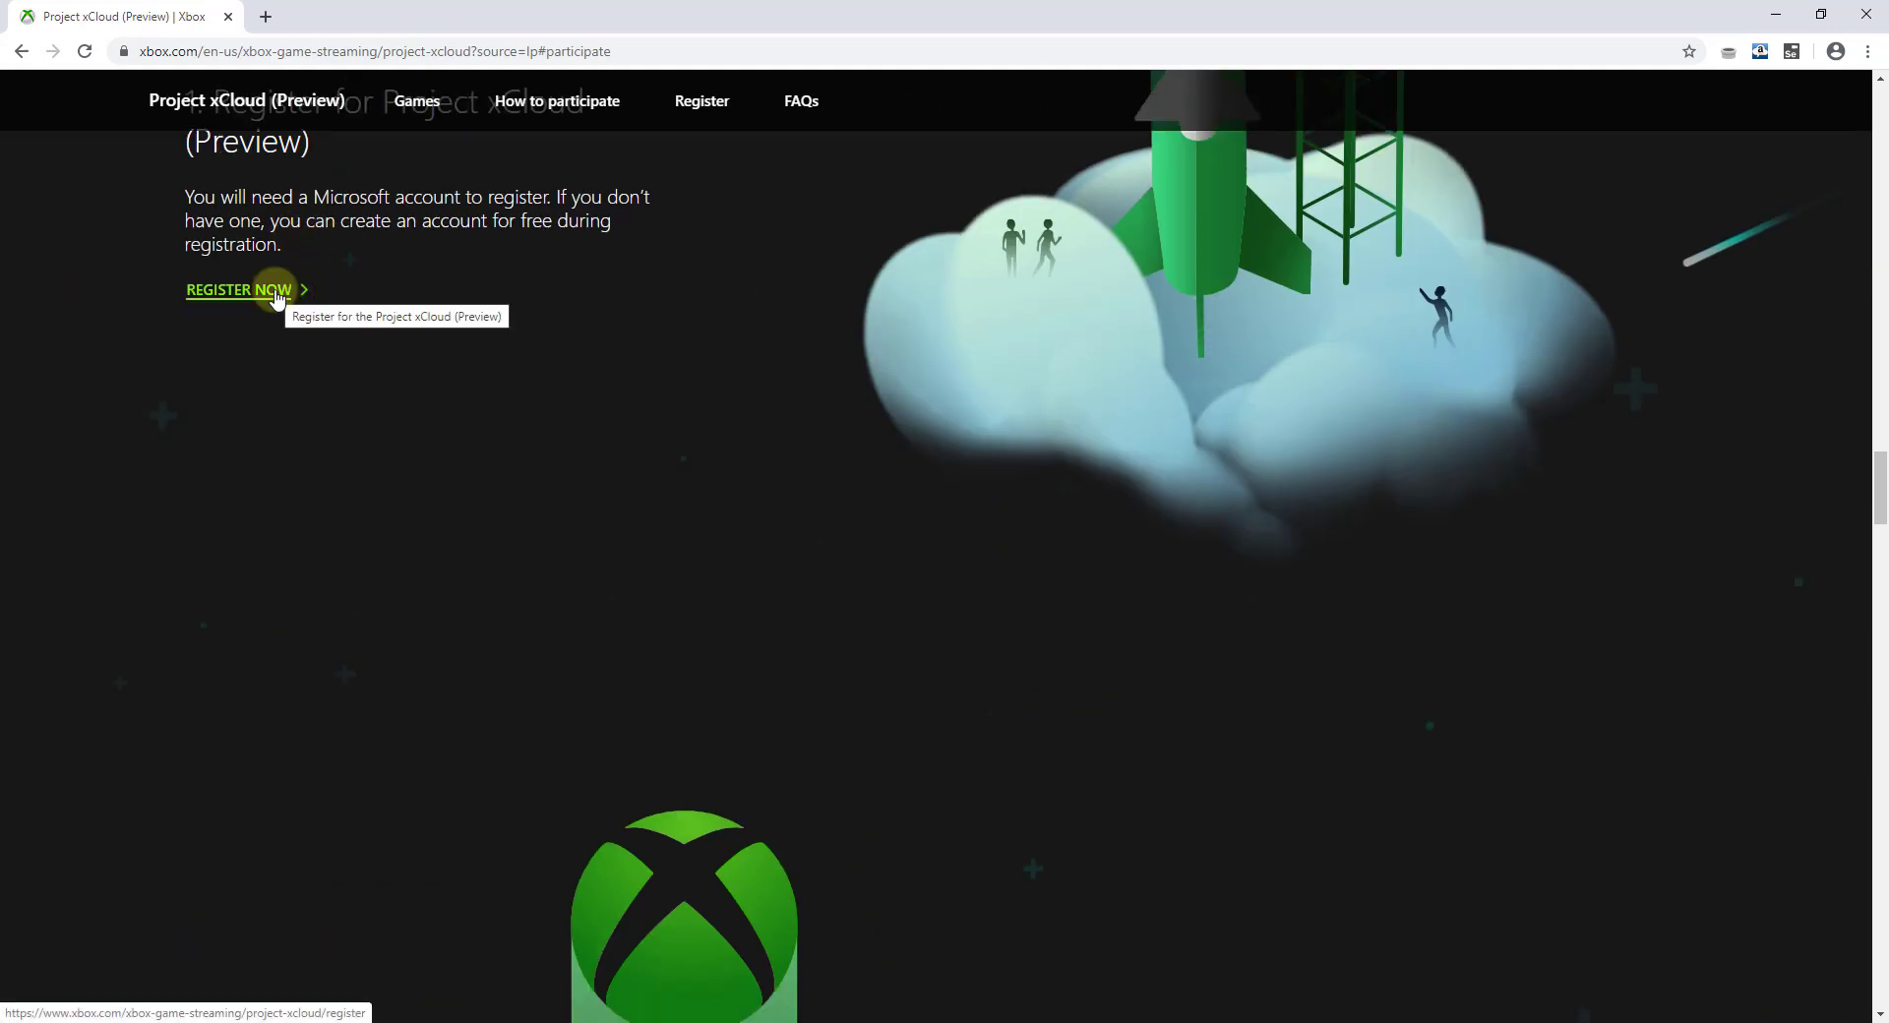
pyautogui.click(238, 289)
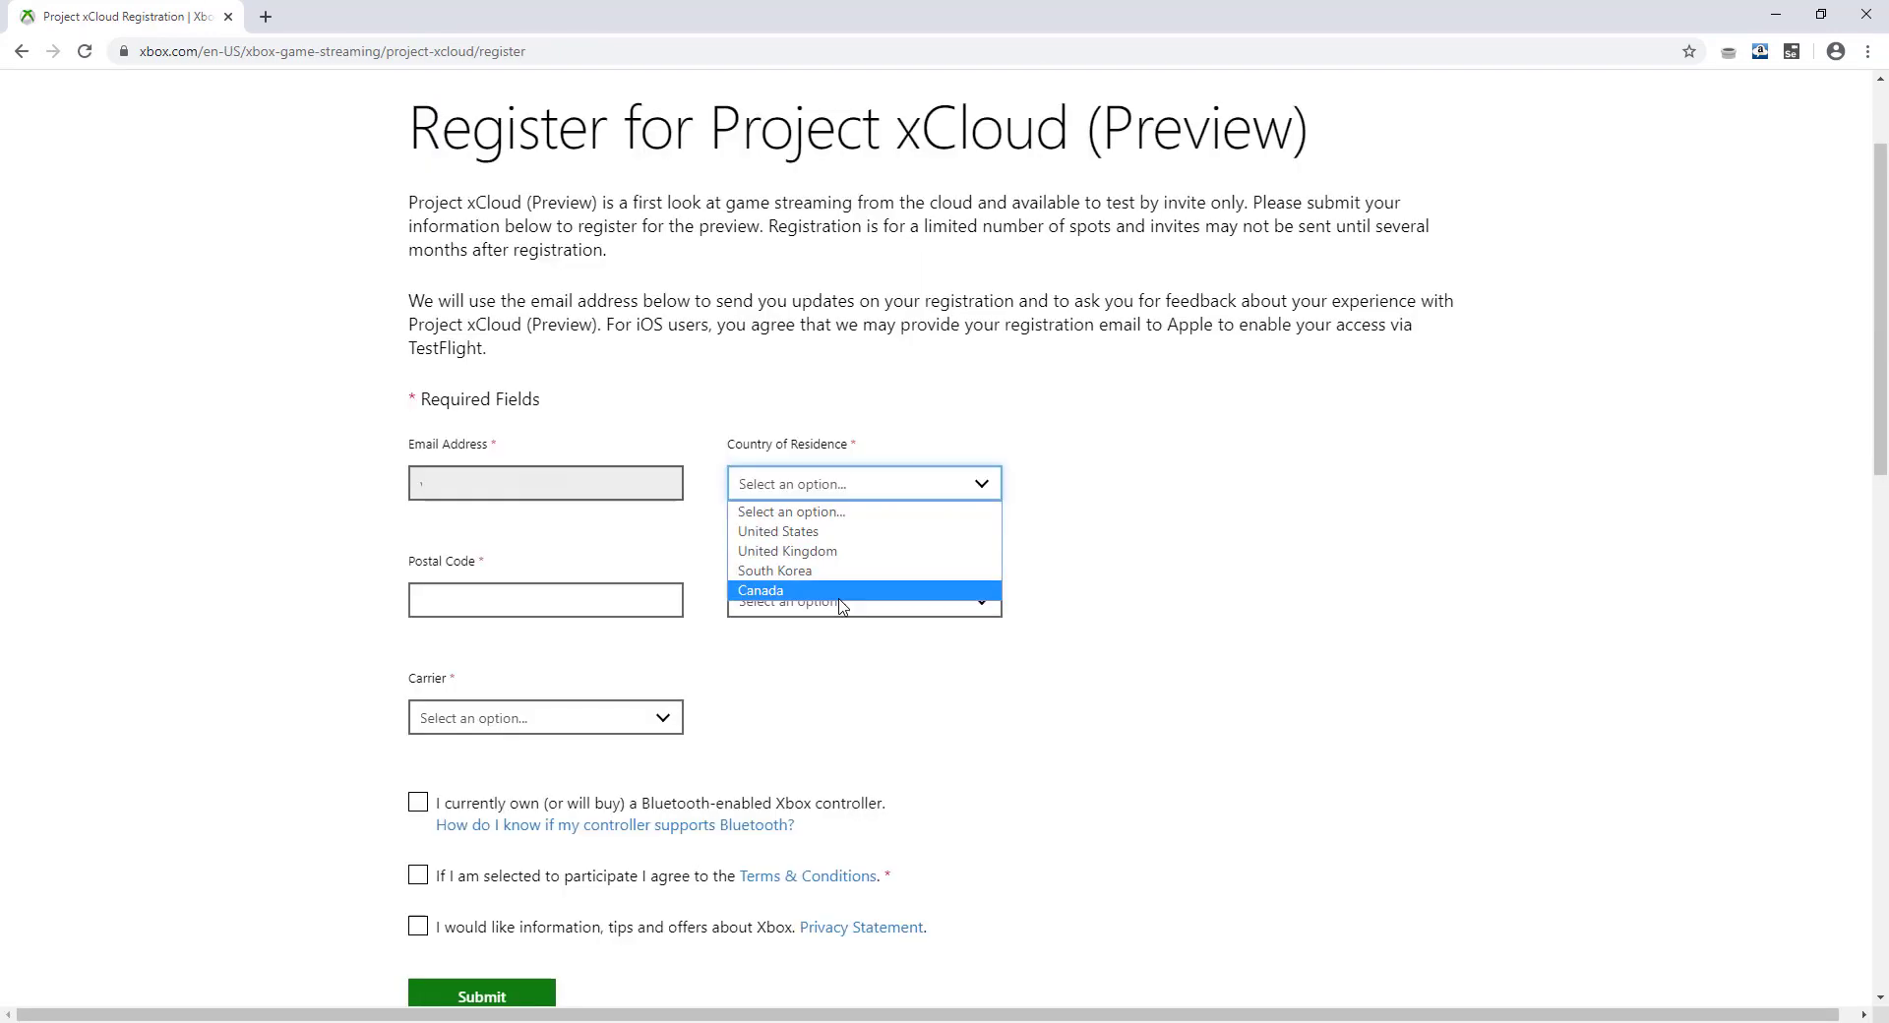
# Fill the form: United States, postal code 85021, Android, Wi-Fi only, all checkboxes ticked
pyautogui.click(778, 531)
pyautogui.write('85021')
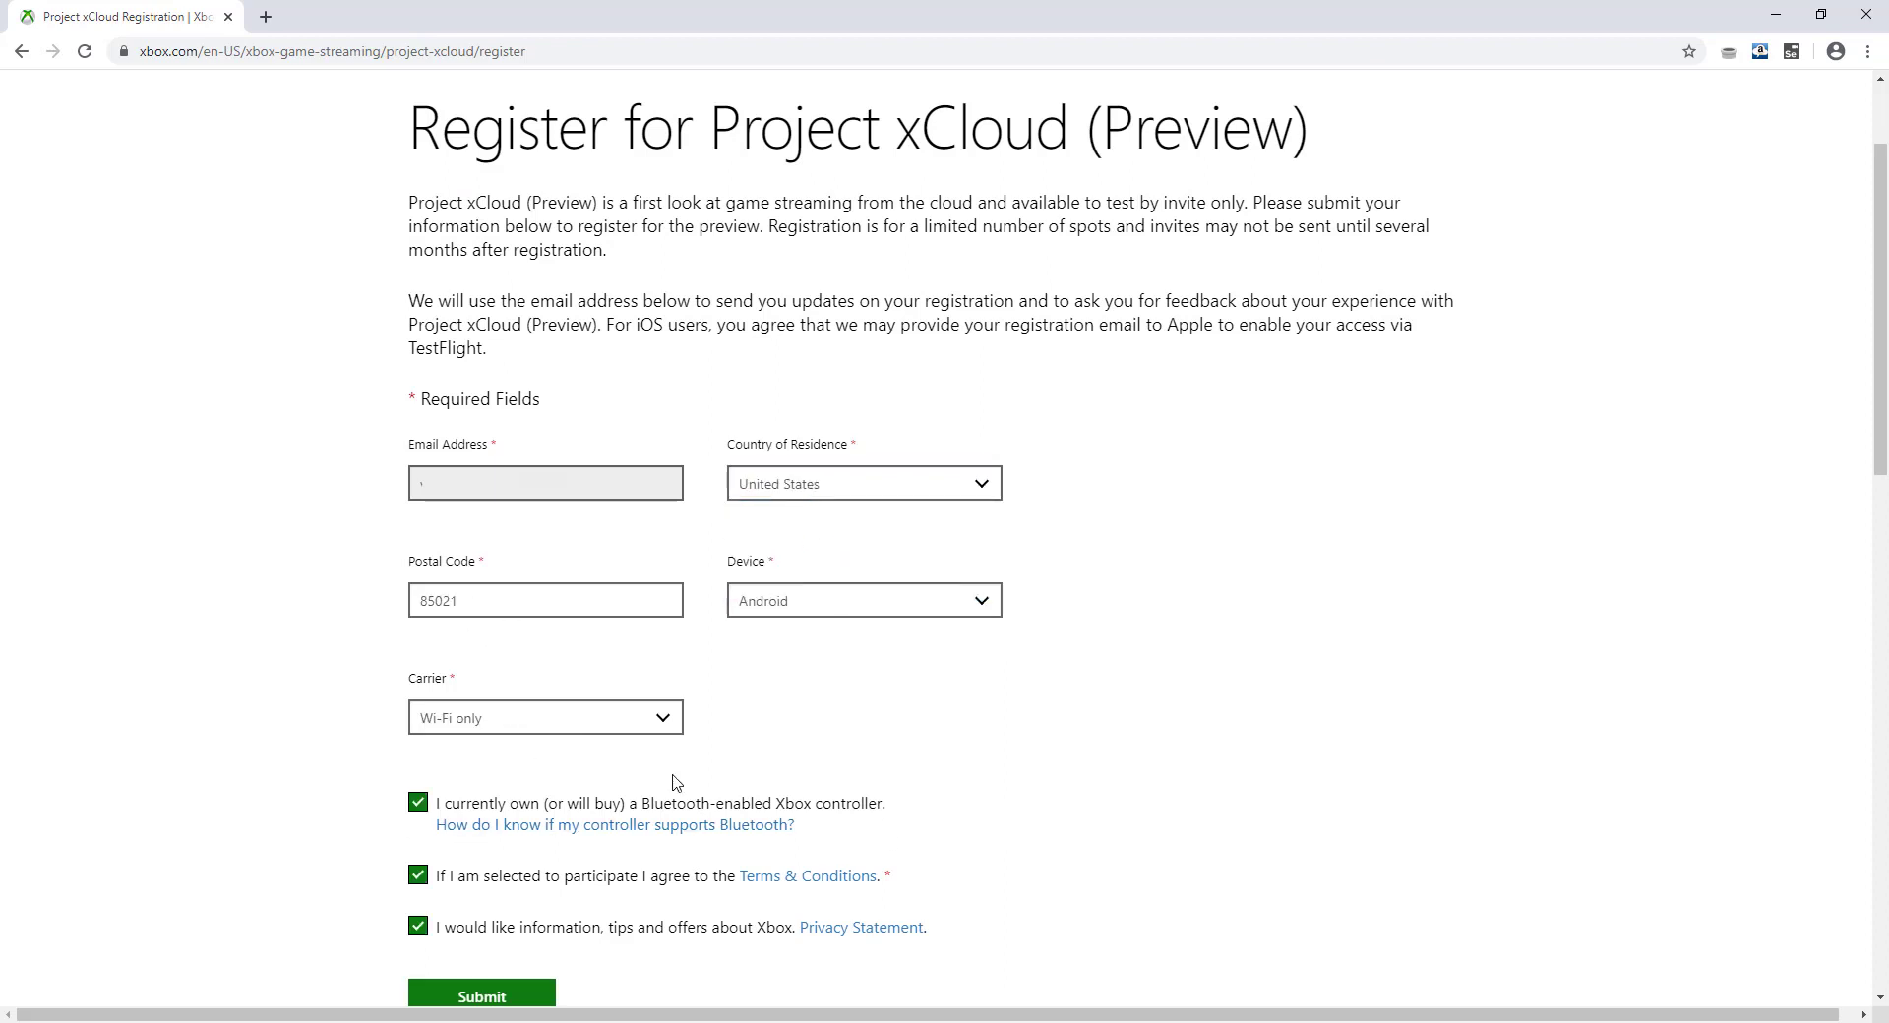
pyautogui.moveTo(536, 951)
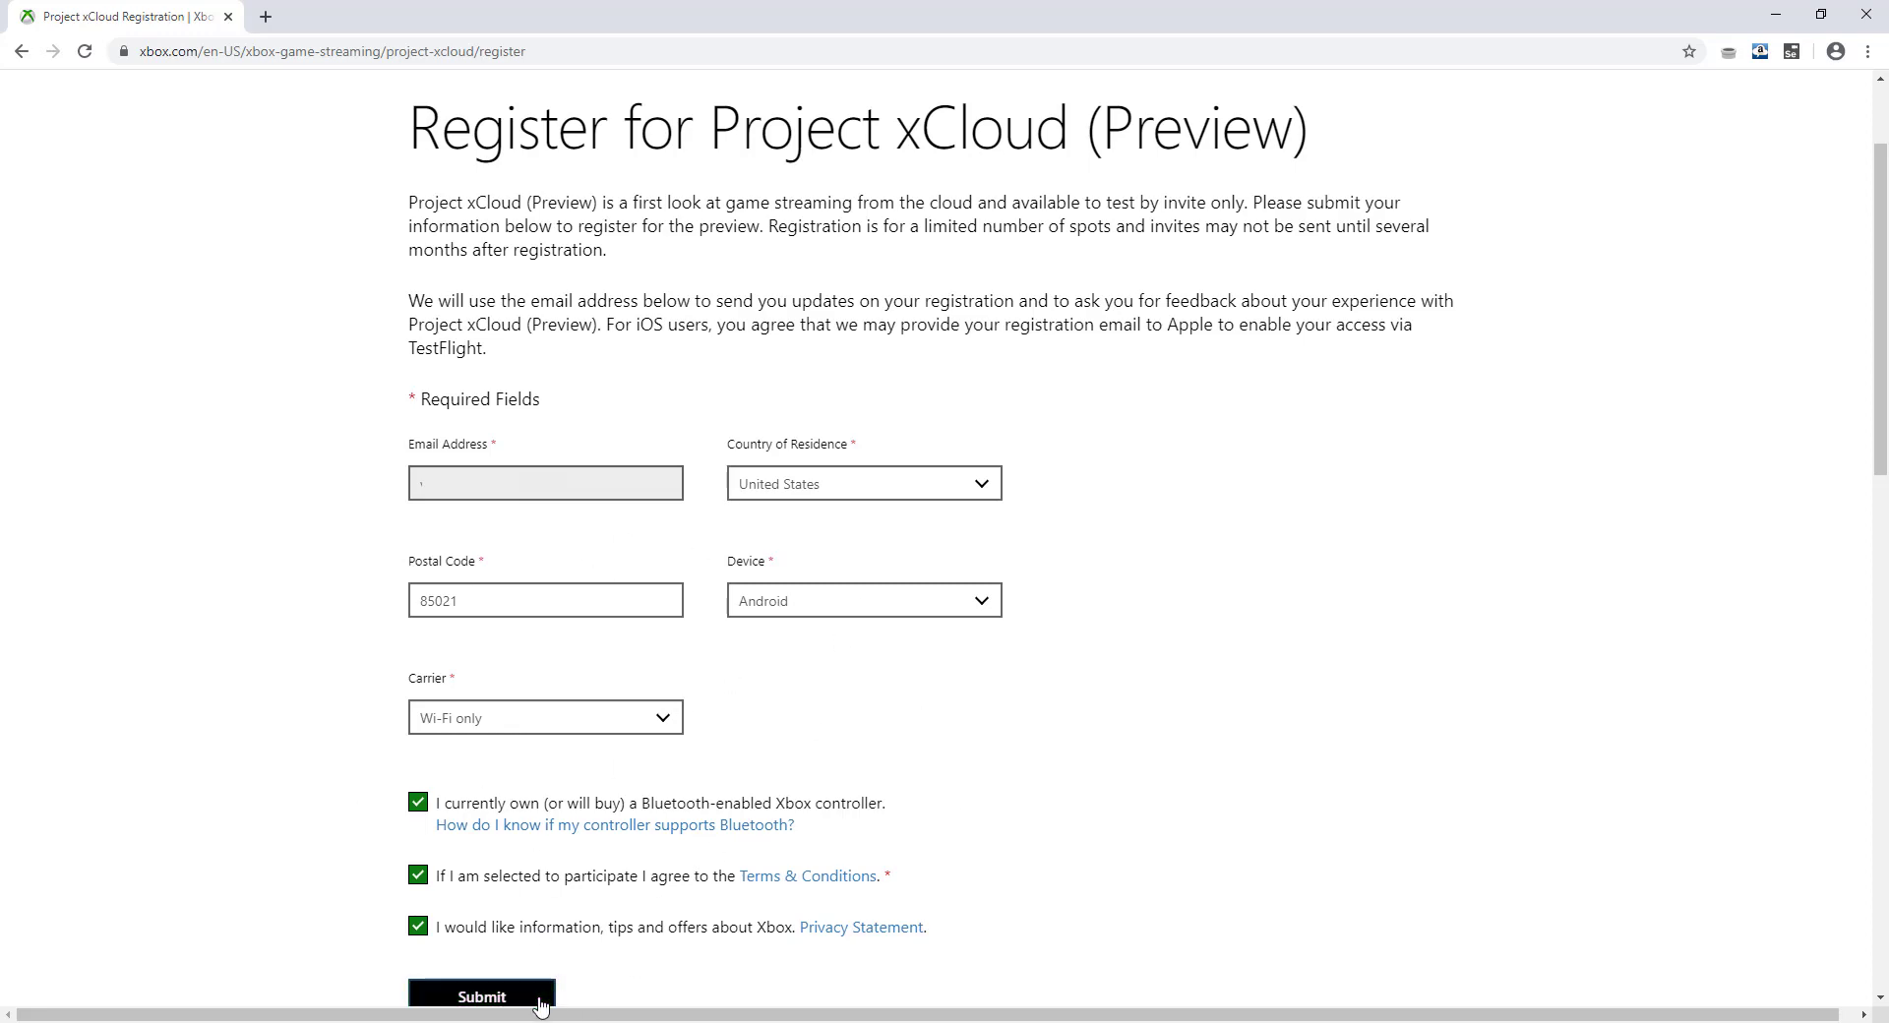
# Submit the completed xCloud registration form to reach the thank-you page
pyautogui.click(483, 996)
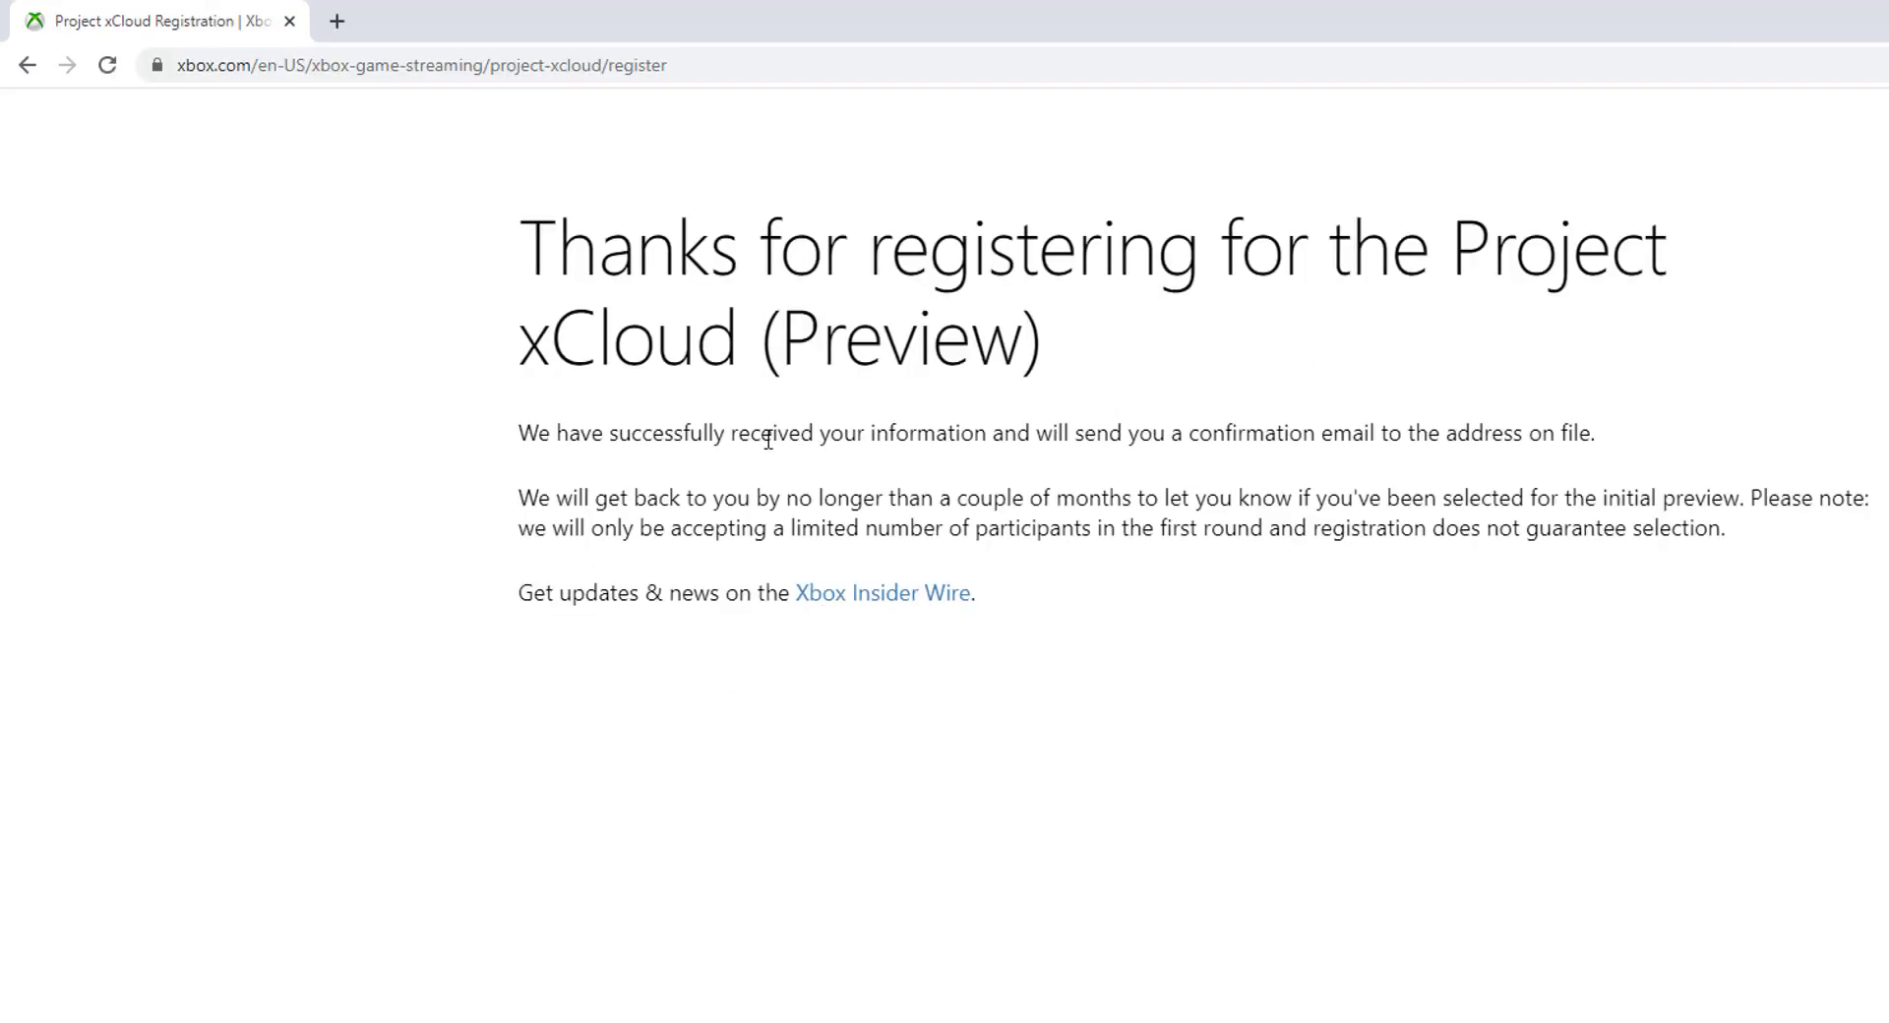
pyautogui.moveTo(1267, 463)
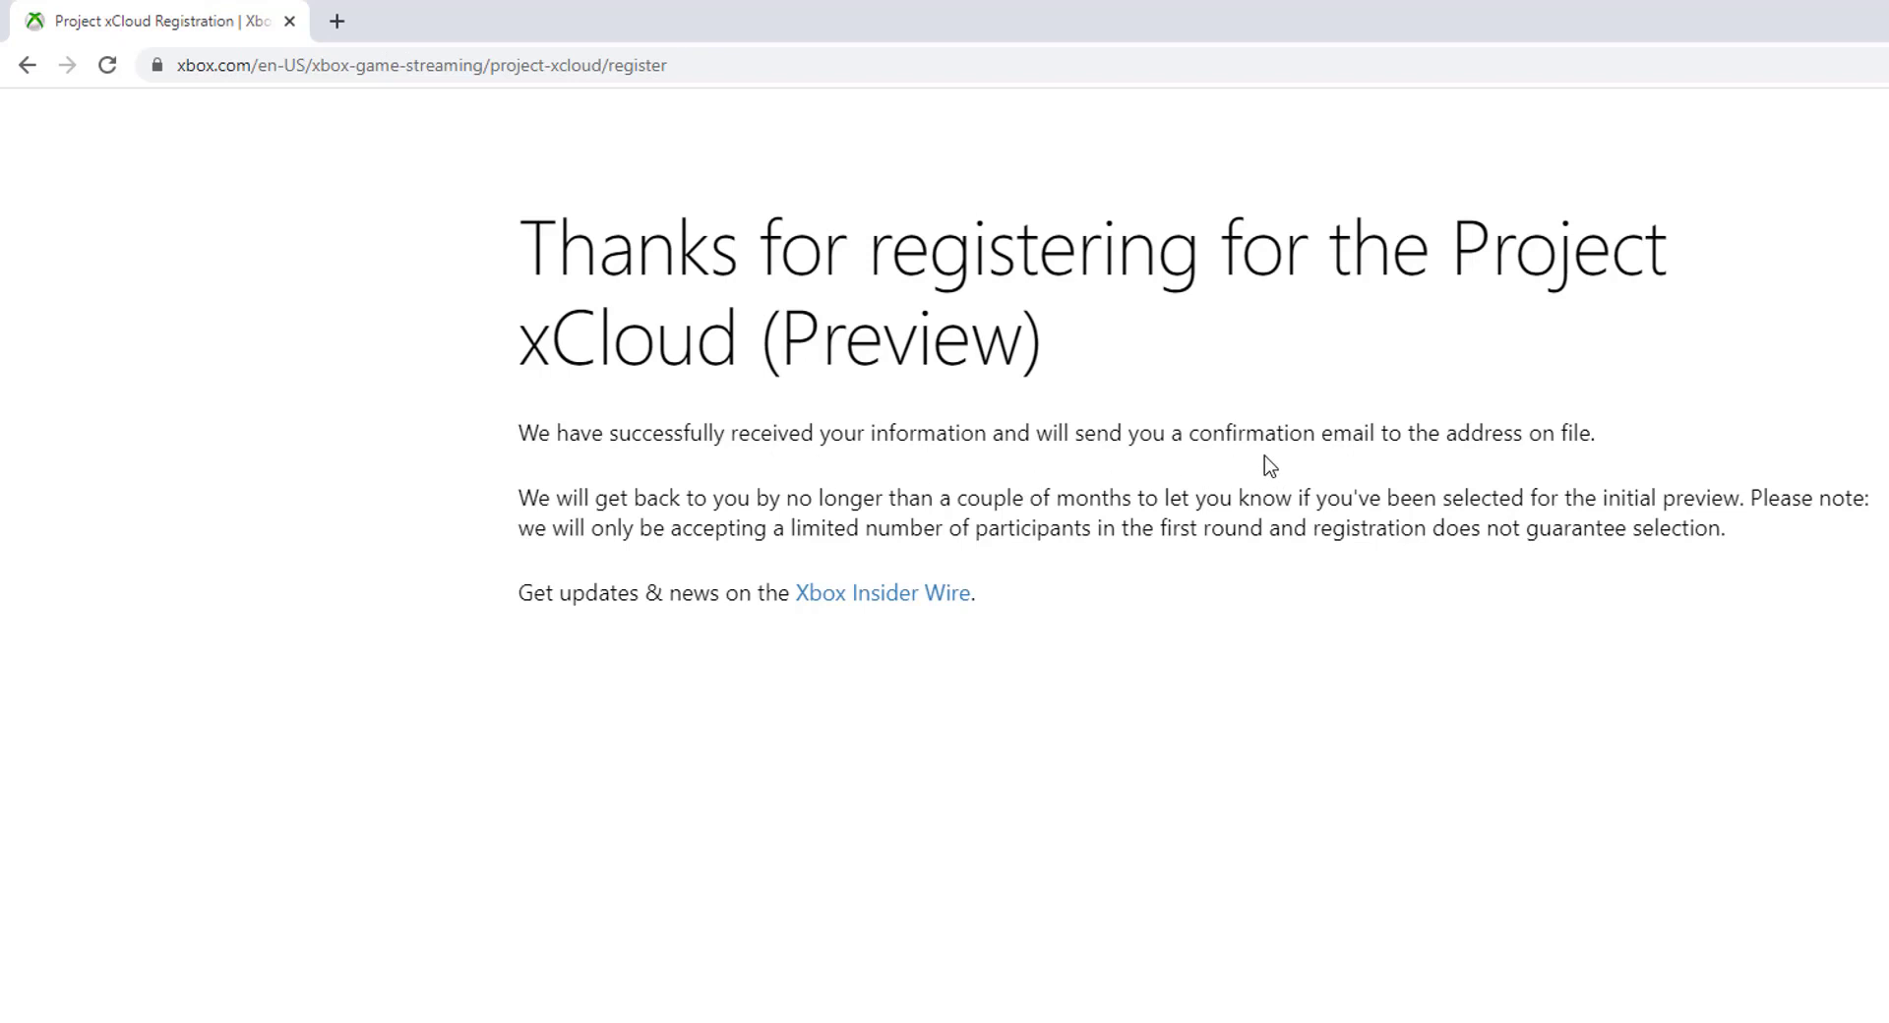
pyautogui.moveTo(1572, 460)
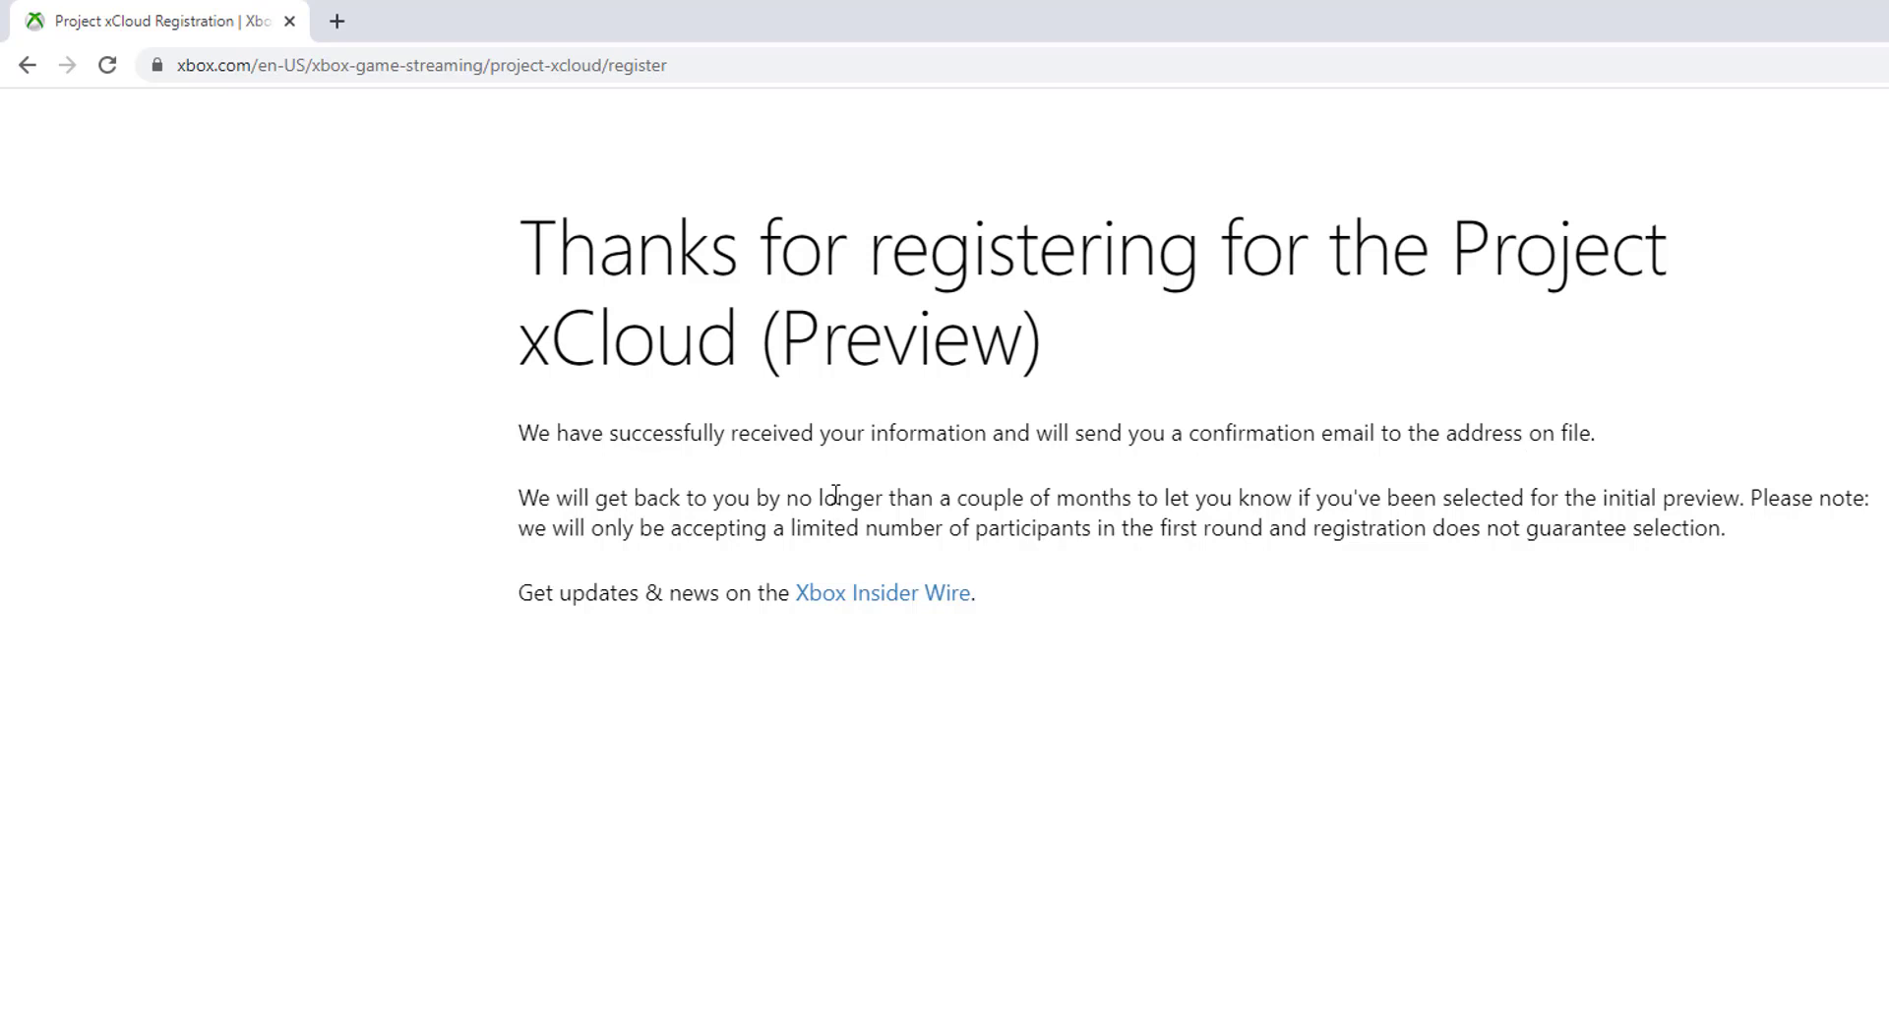
pyautogui.moveTo(1285, 544)
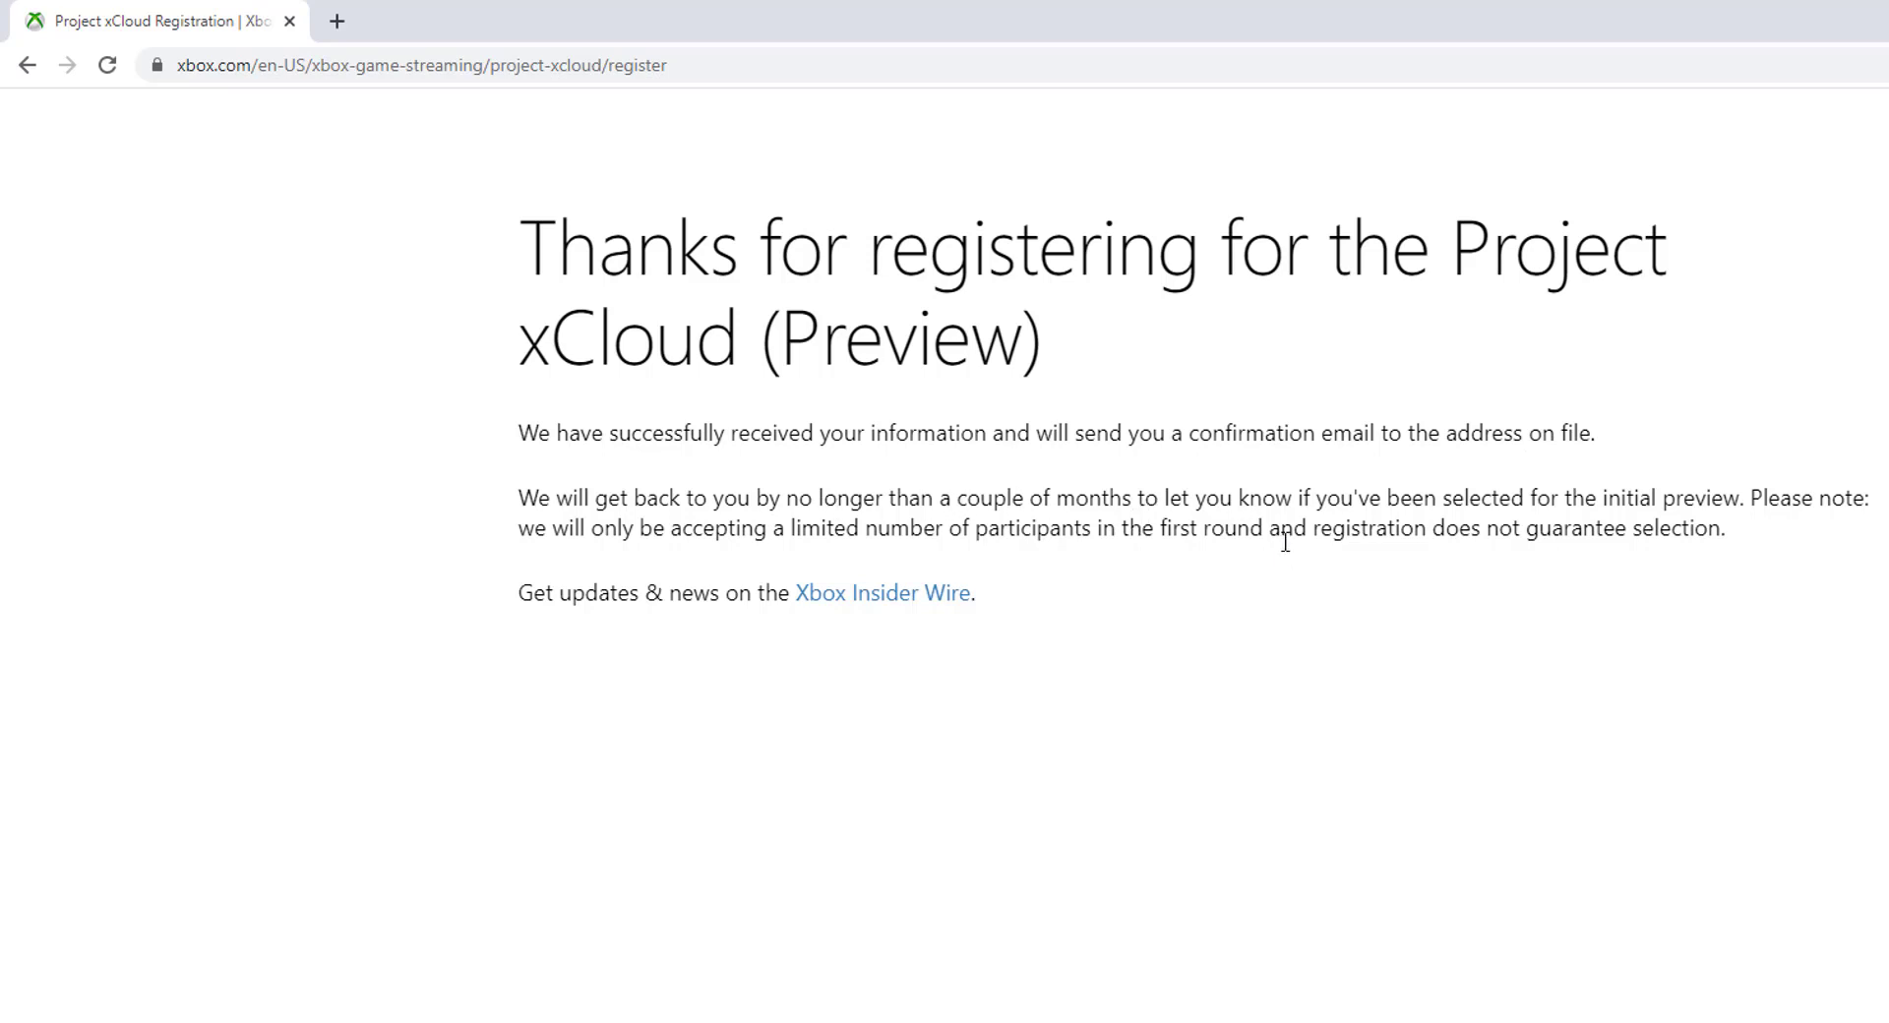
pyautogui.moveTo(1747, 550)
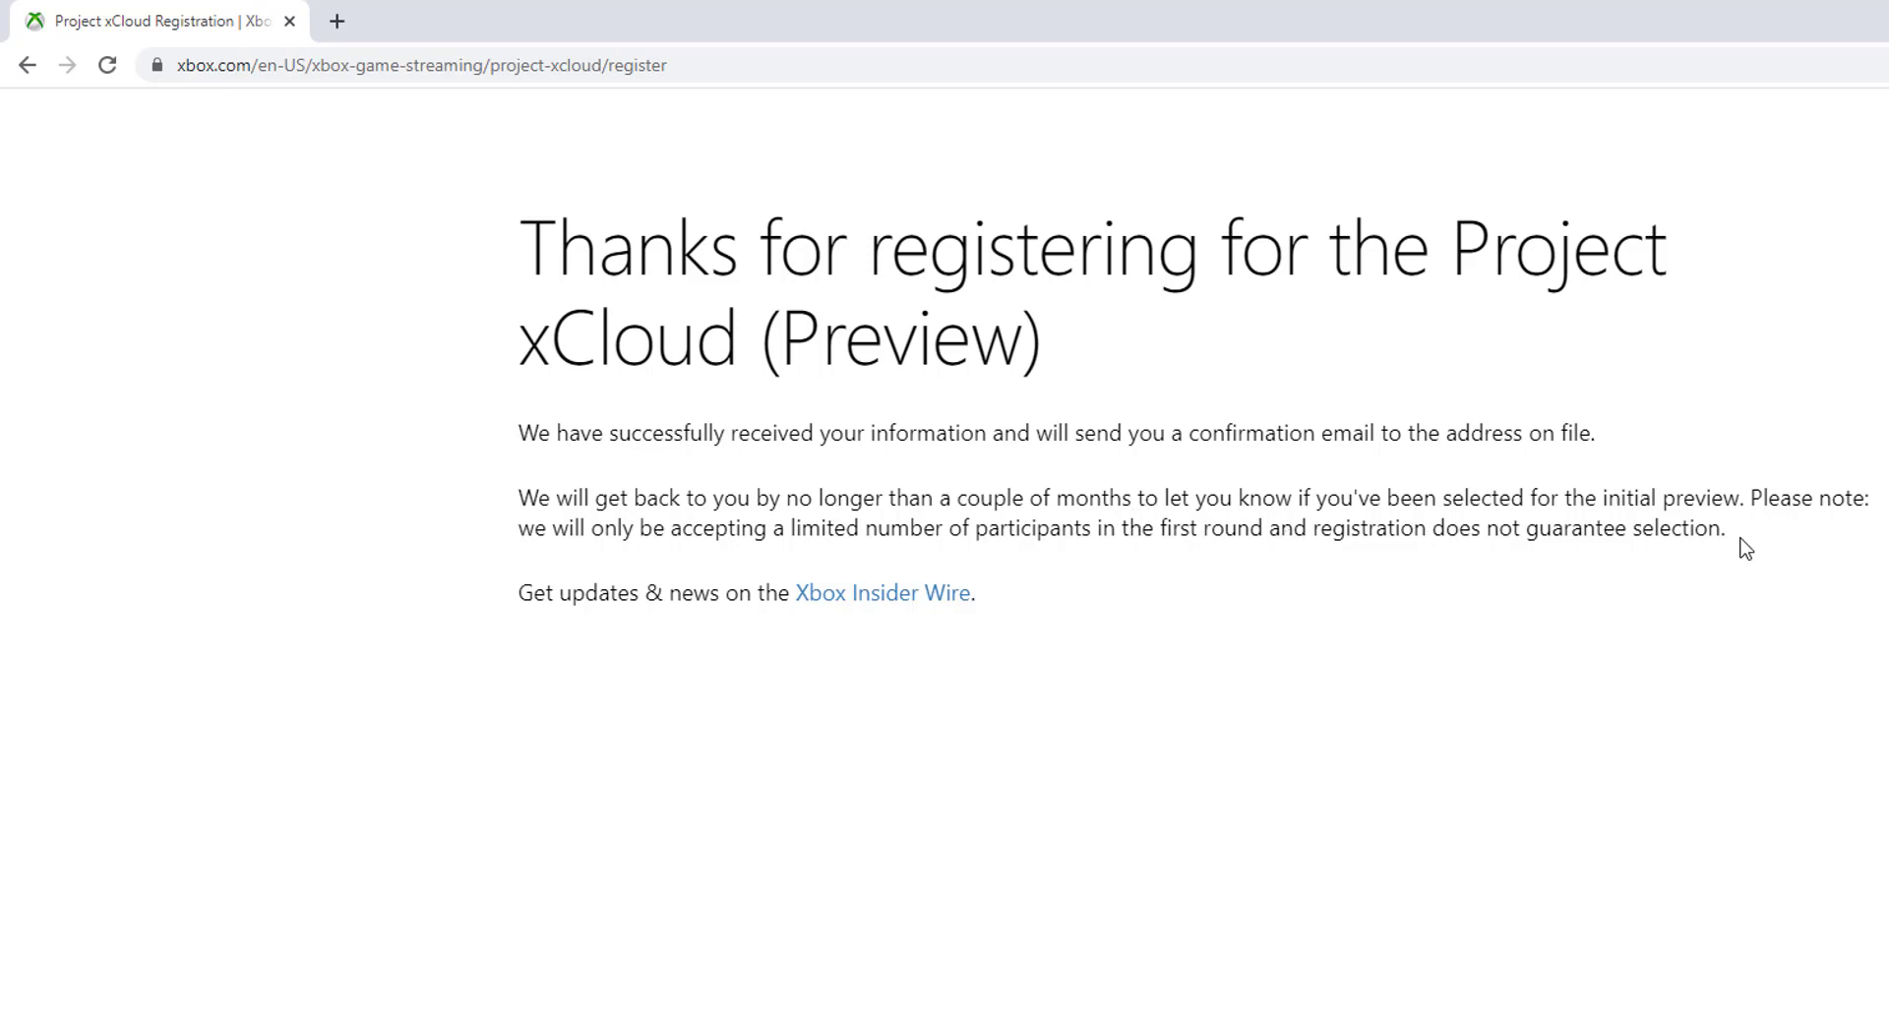
pyautogui.moveTo(900, 562)
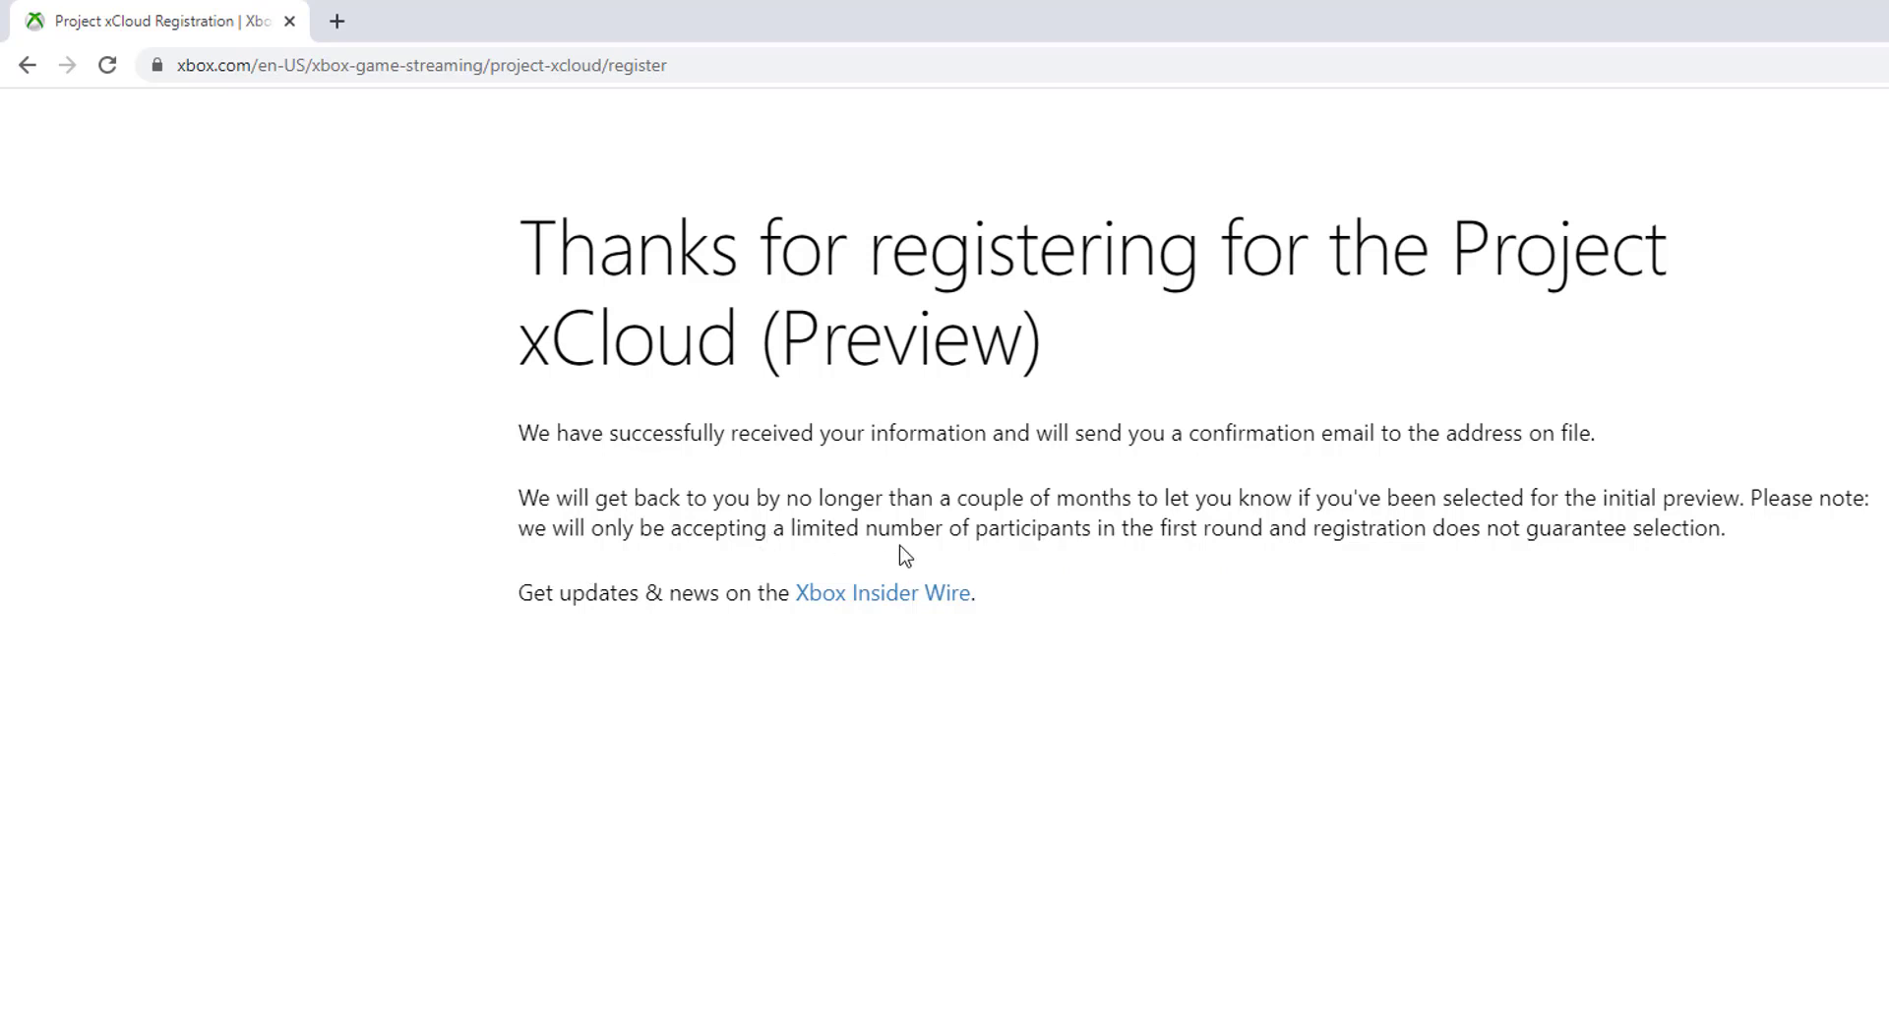
pyautogui.moveTo(1161, 572)
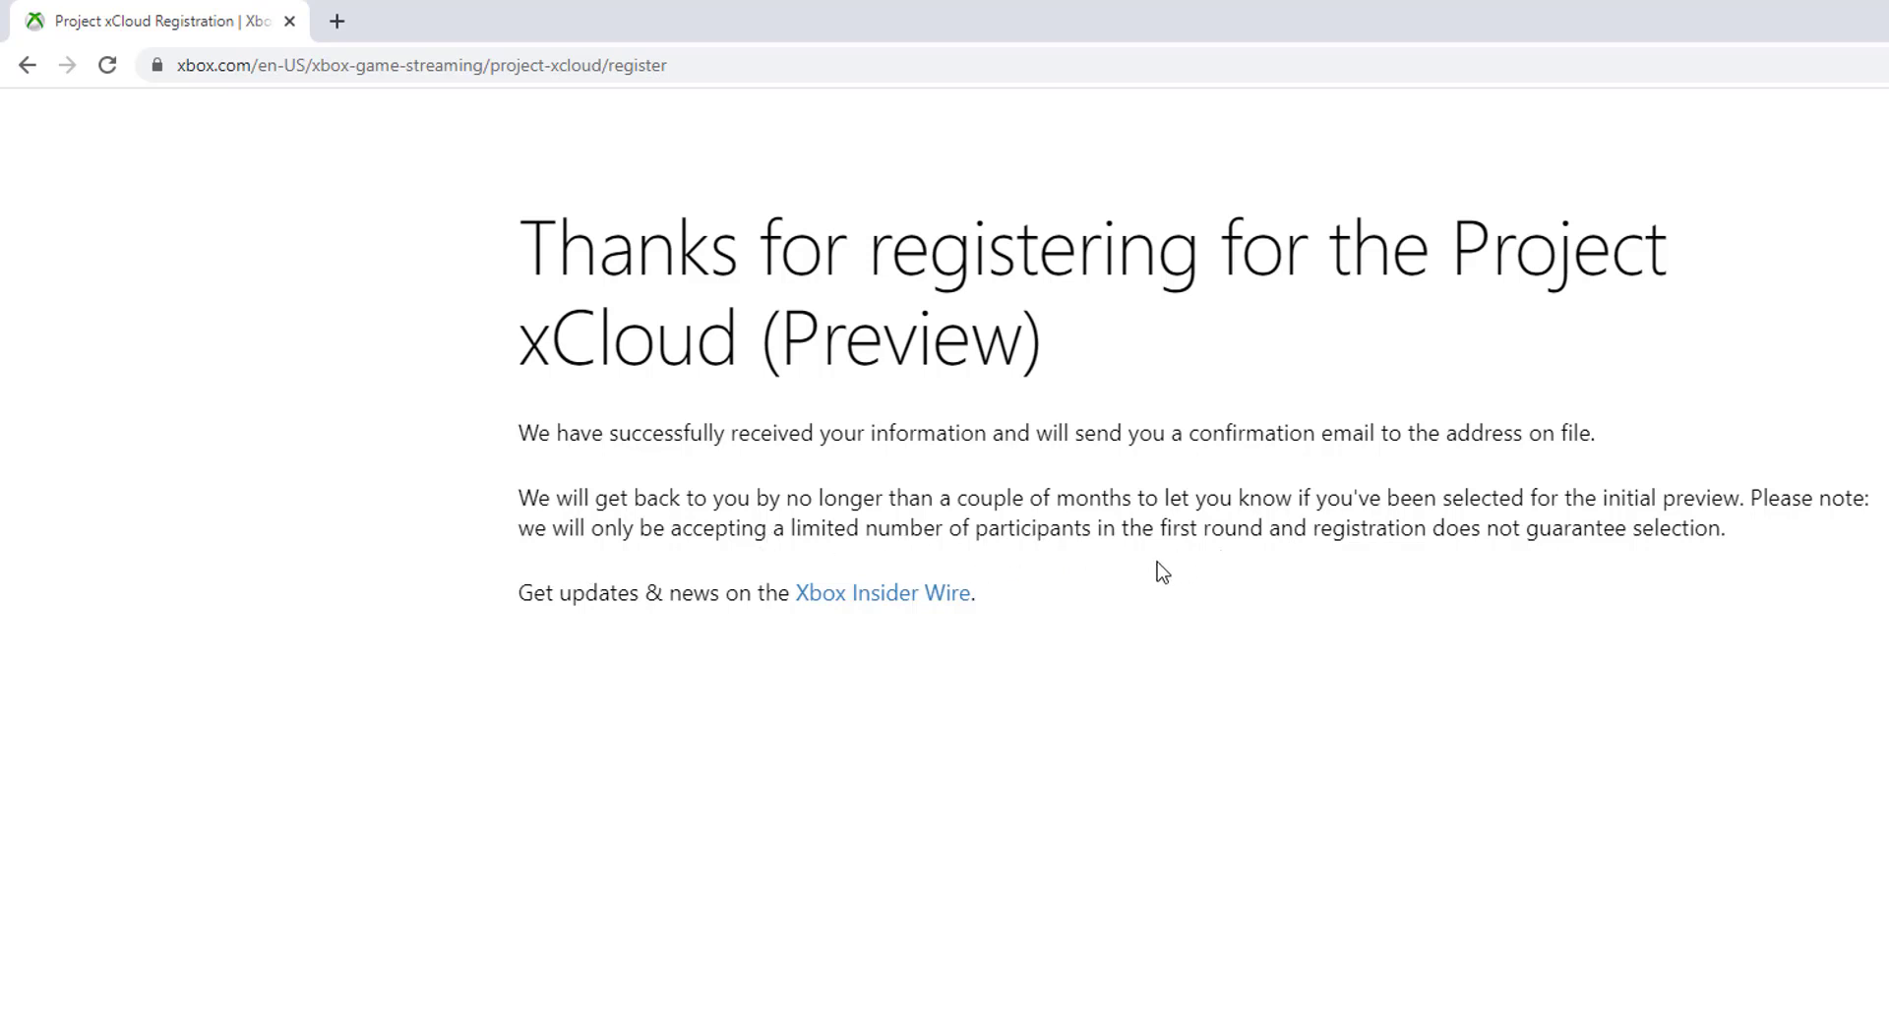
pyautogui.moveTo(1645, 564)
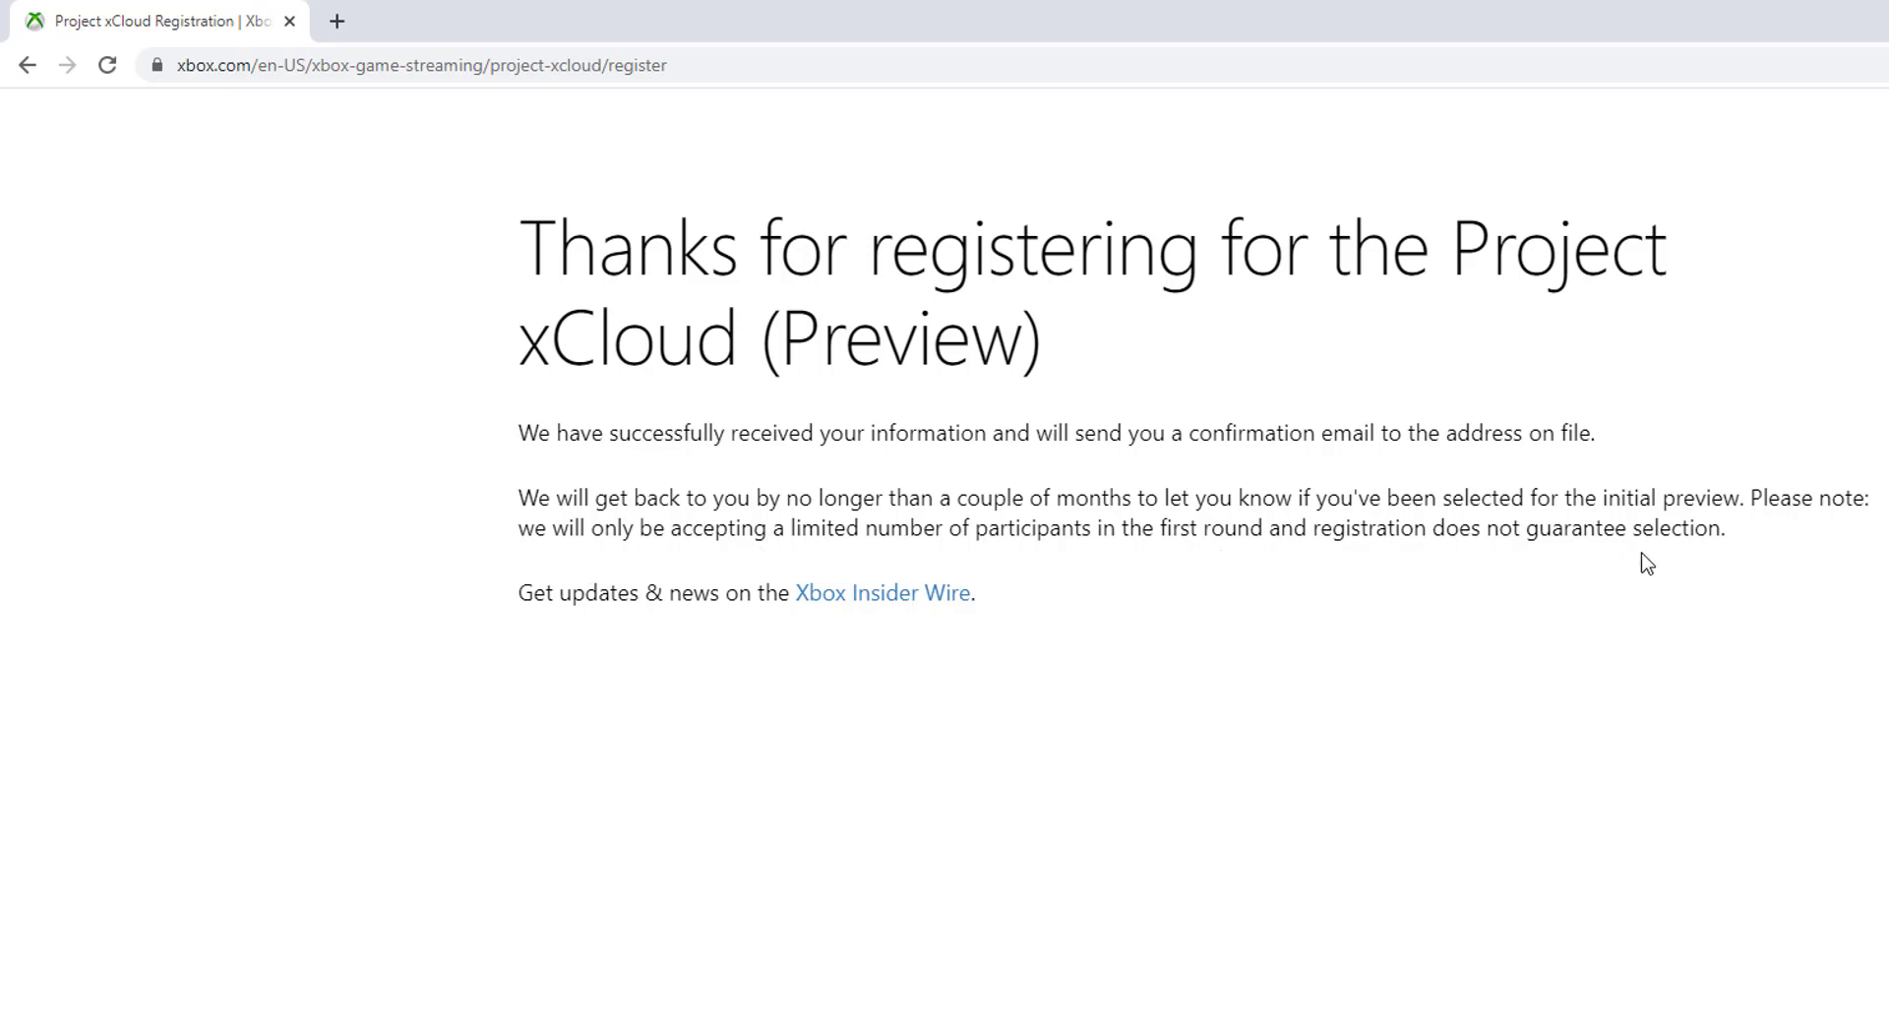